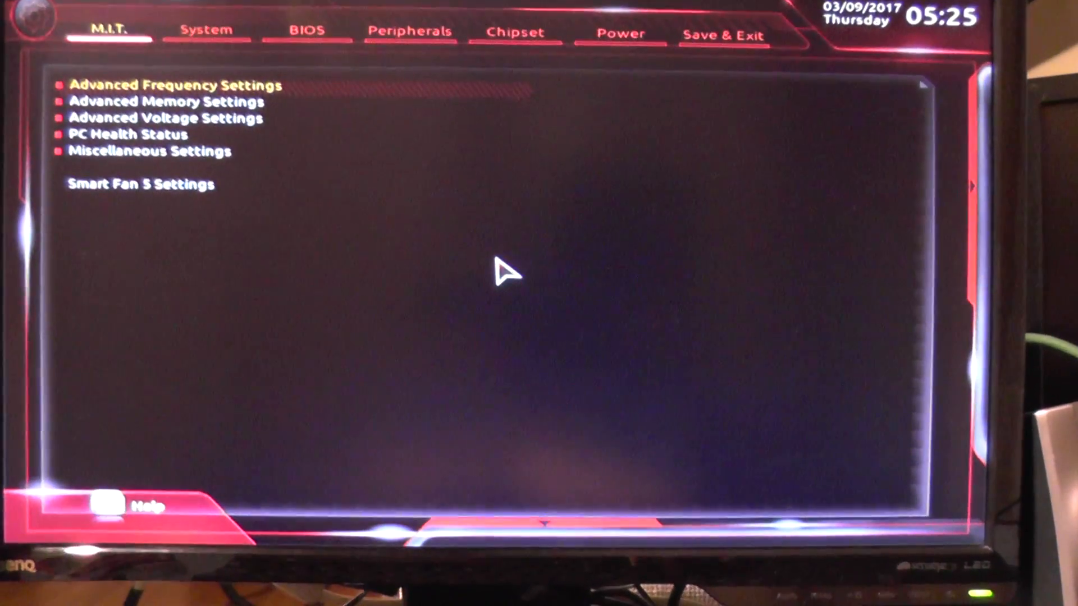
Browse the boot, power and chipset pages, returning to the tuning overview each time.
{"action": "left_click", "coordinate": [306, 31]}
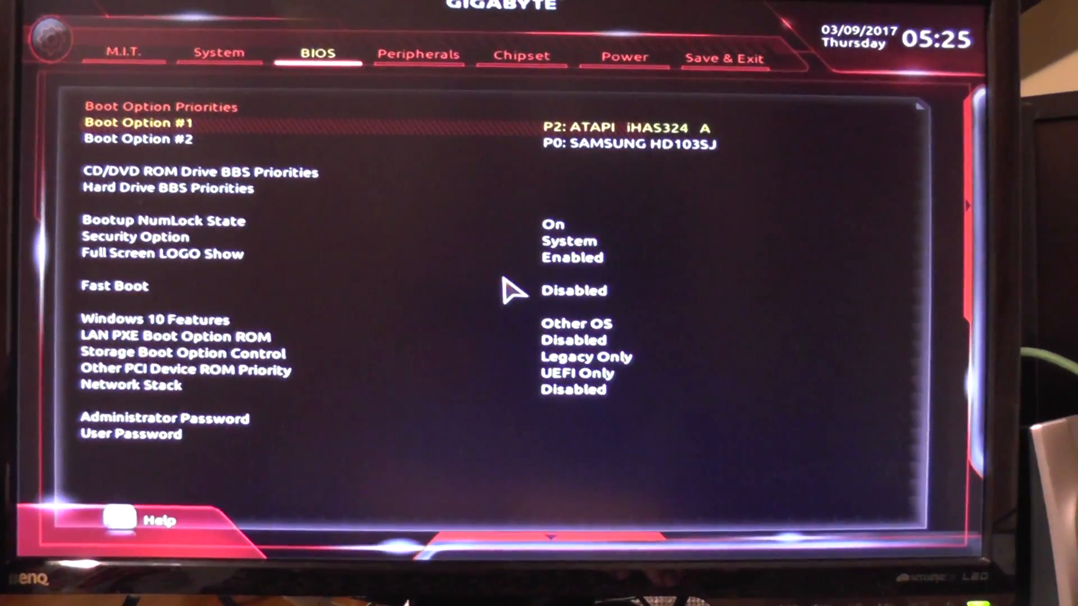
{"action": "left_click", "coordinate": [621, 55]}
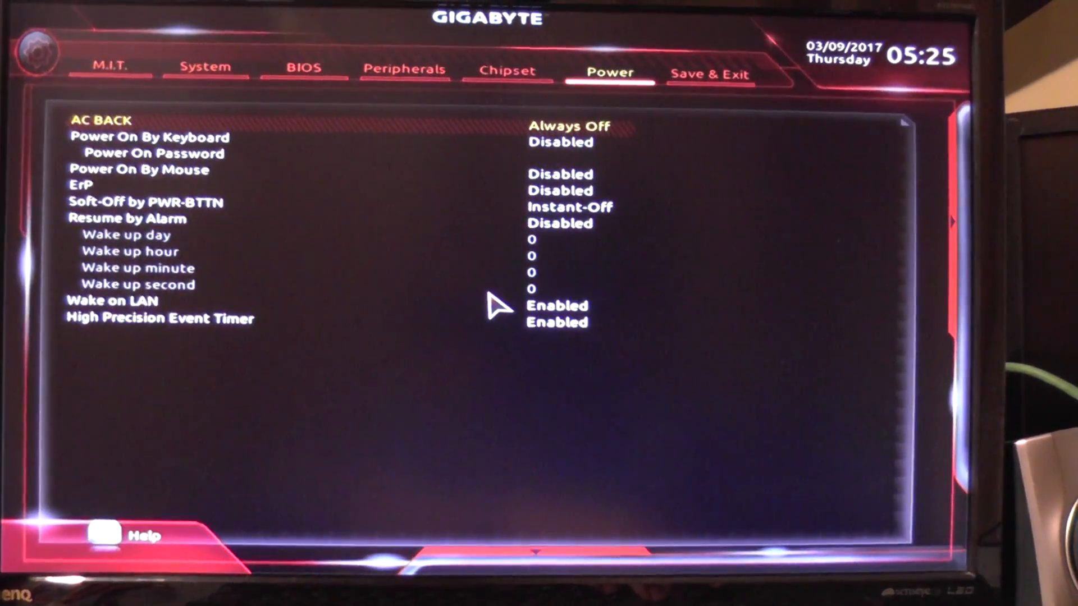
{"action": "left_click", "coordinate": [187, 67]}
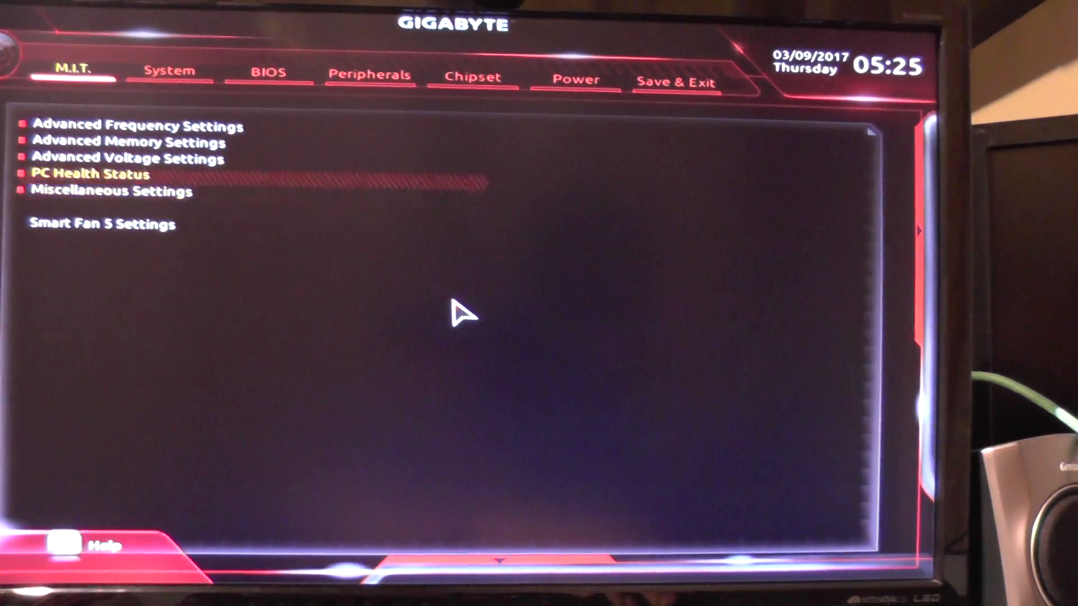
{"action": "left_click", "coordinate": [267, 73]}
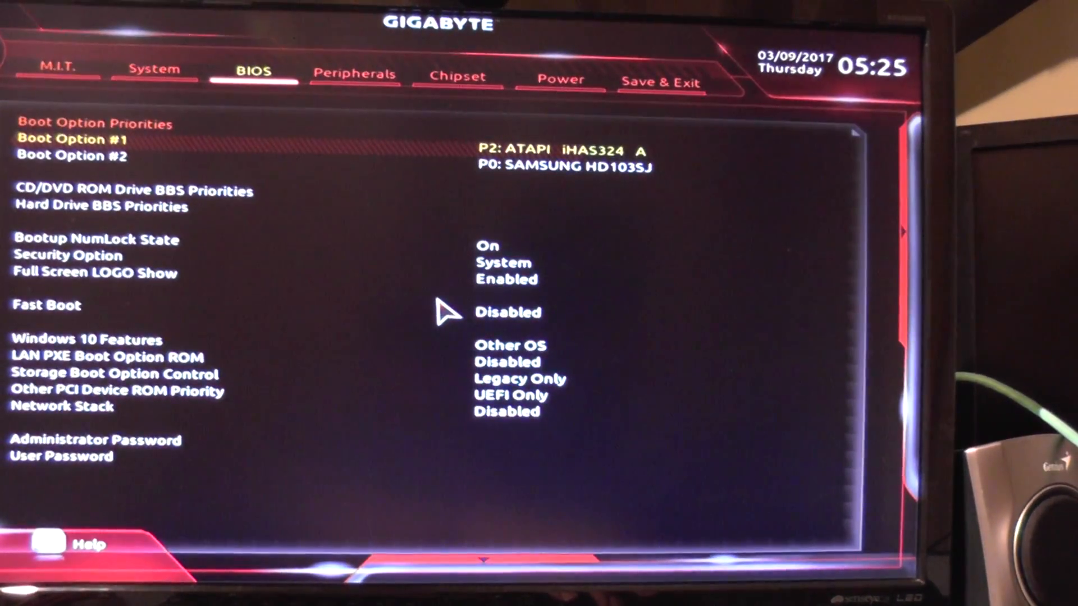
{"action": "left_click", "coordinate": [460, 78]}
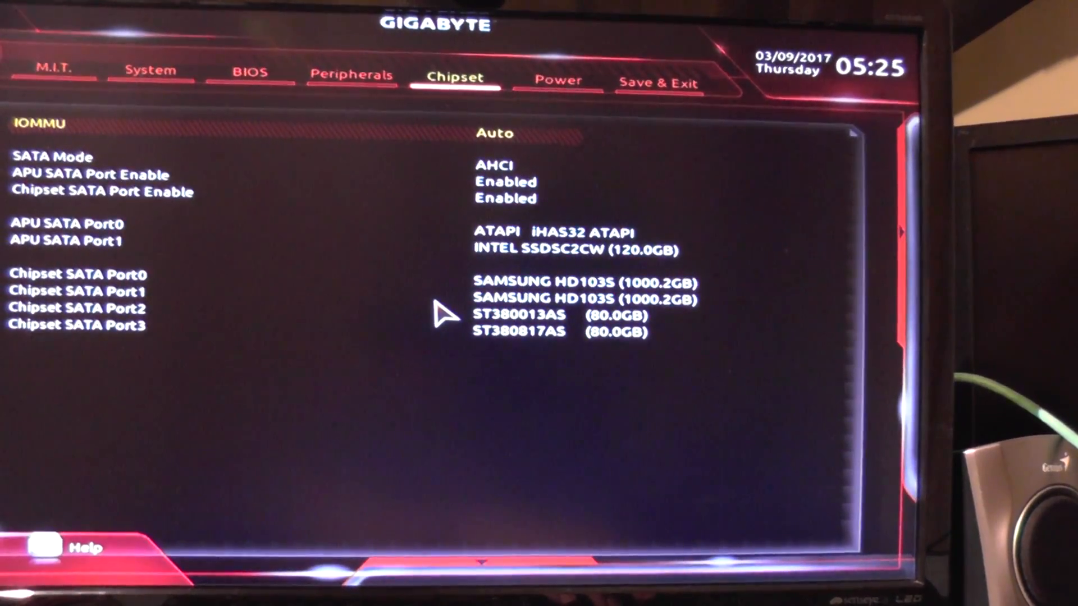
{"action": "left_click", "coordinate": [664, 82]}
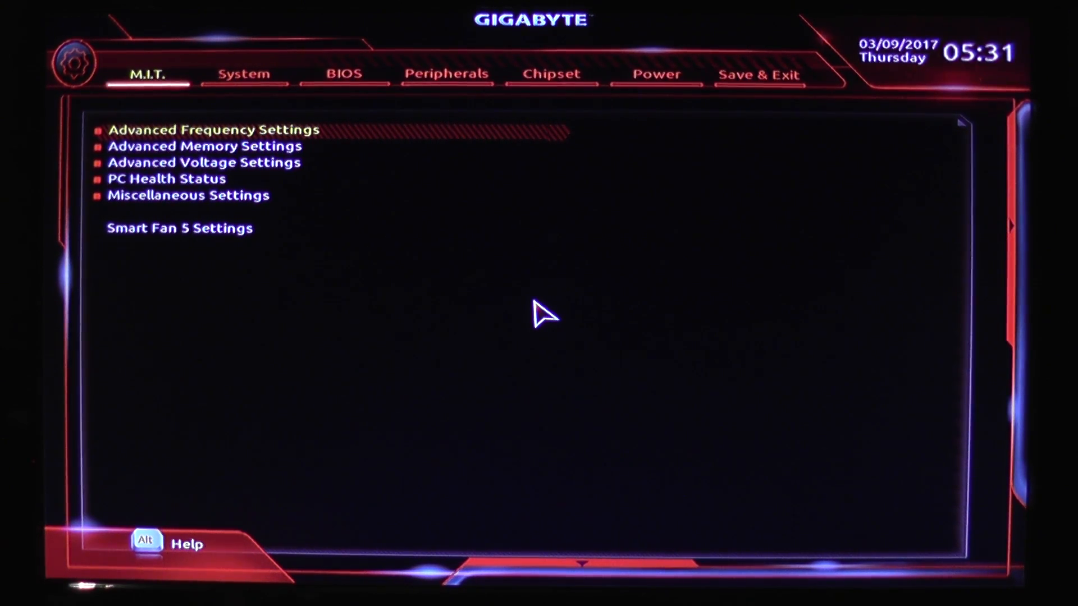
Look through the frequency, voltage, miscellaneous and fan settings without changing anything.
{"action": "left_click", "coordinate": [212, 130]}
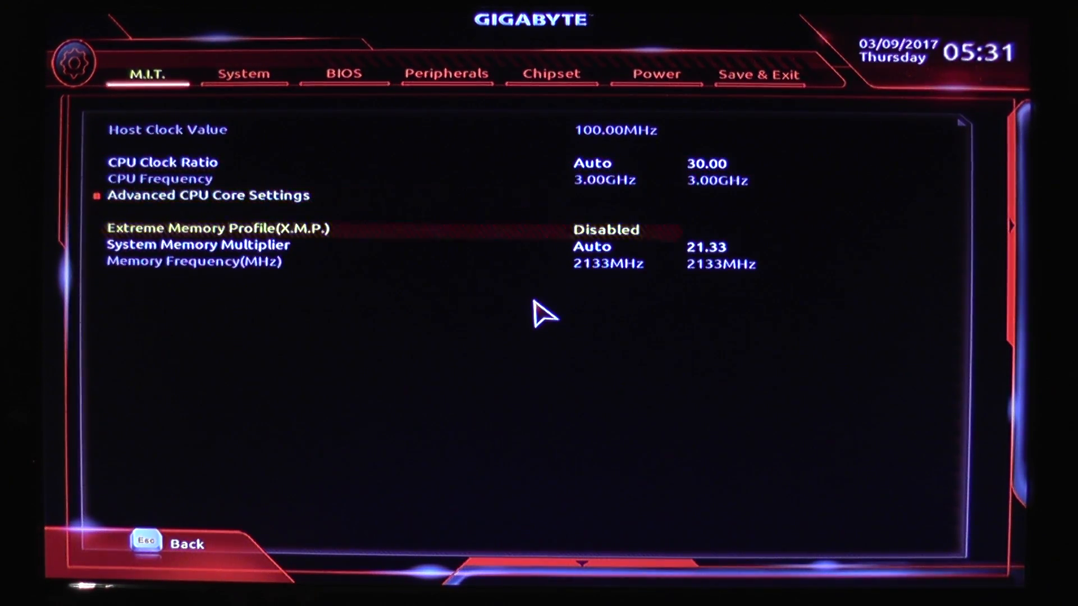
{"action": "key", "text": "Up"}
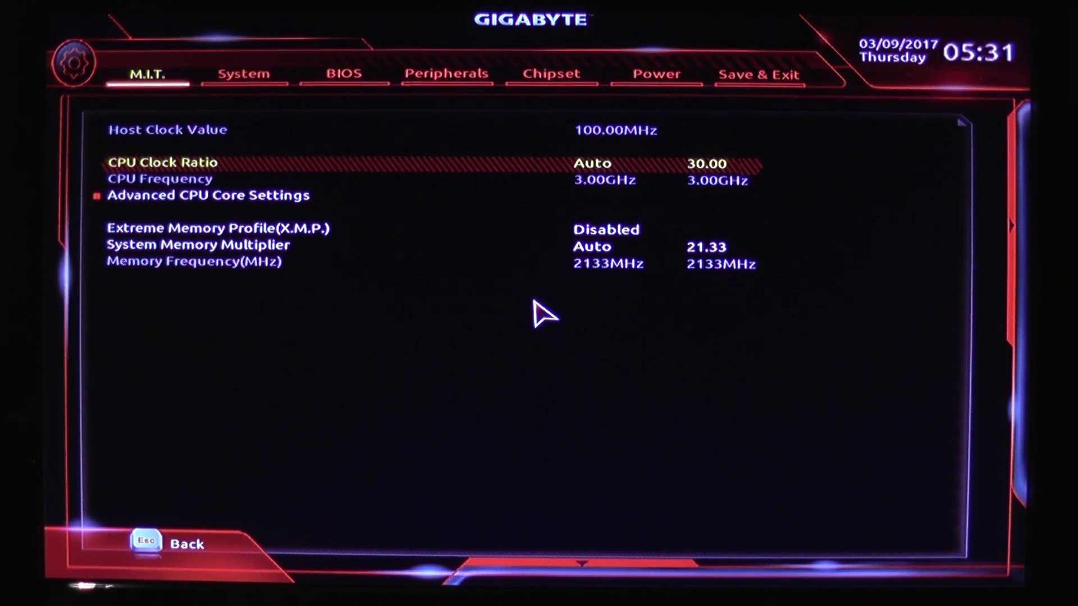
{"action": "key", "text": "Down"}
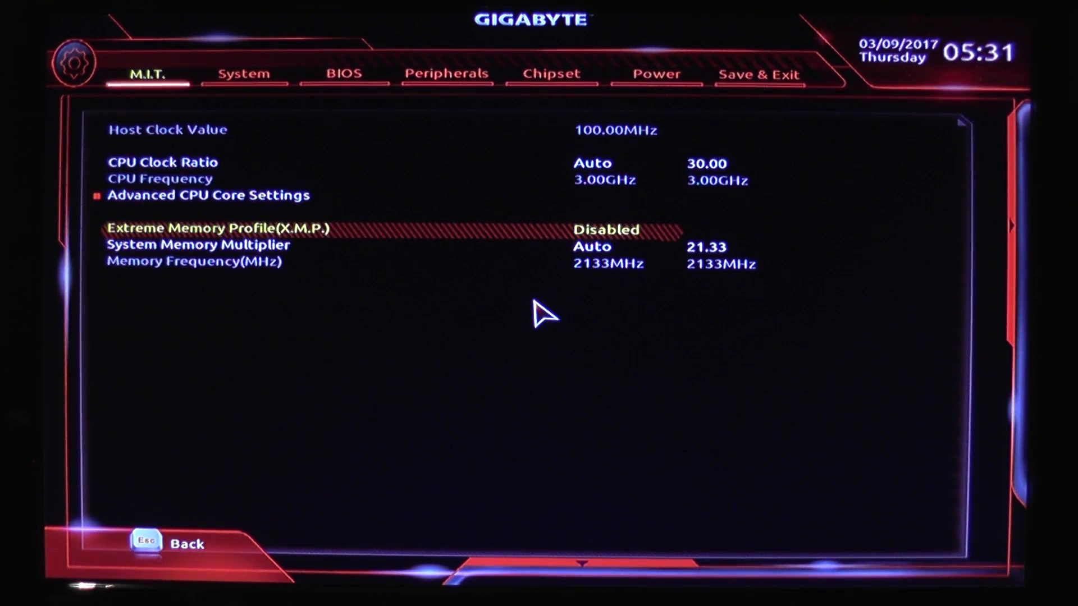
{"action": "key", "text": "Down"}
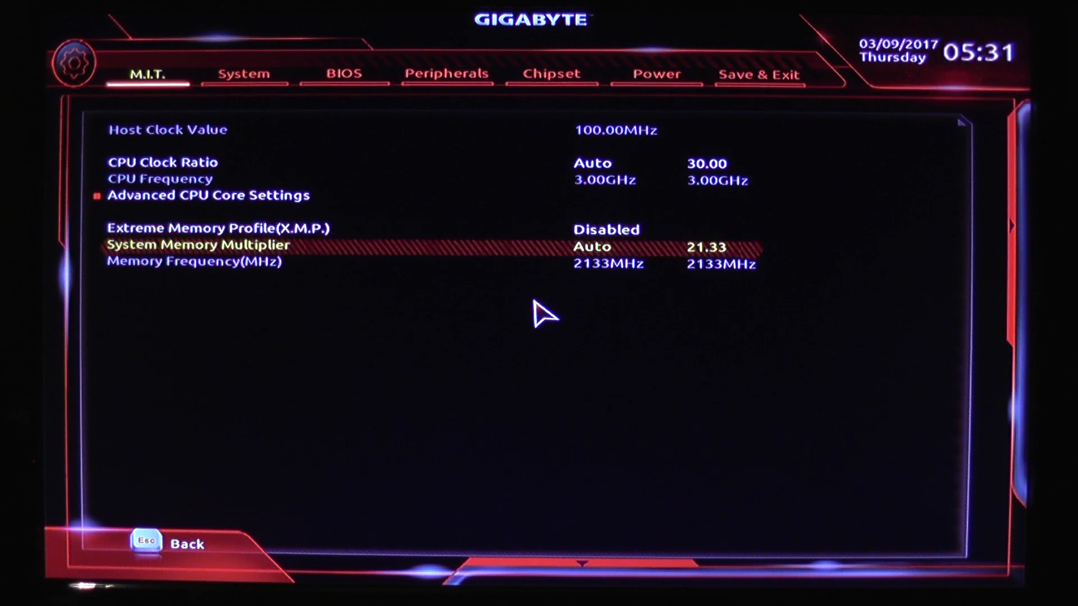
{"action": "key", "text": "Up"}
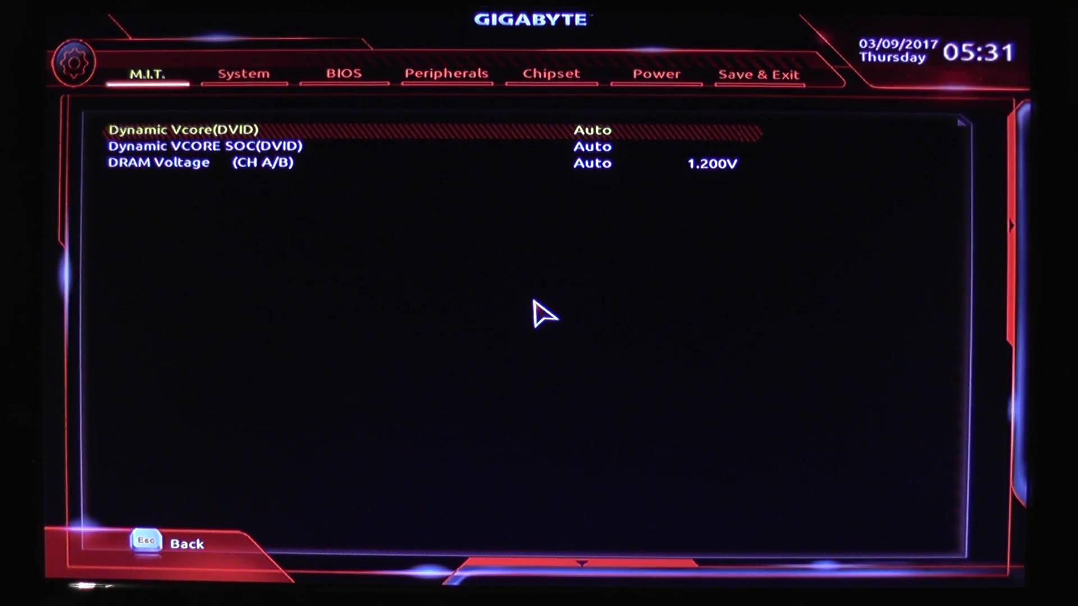
{"action": "key", "text": "Down"}
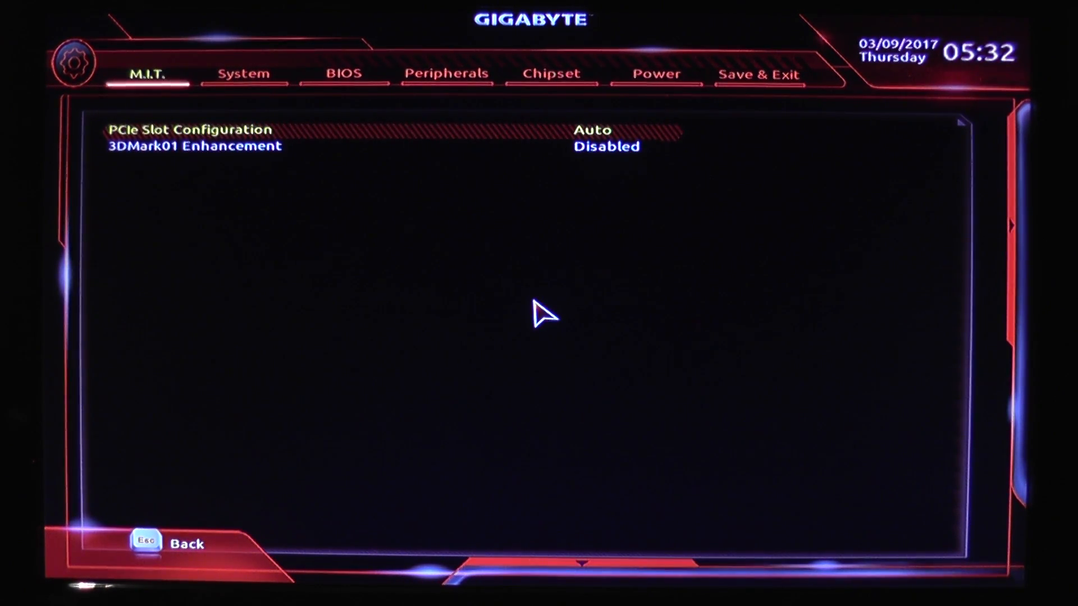
{"action": "key", "text": "Down"}
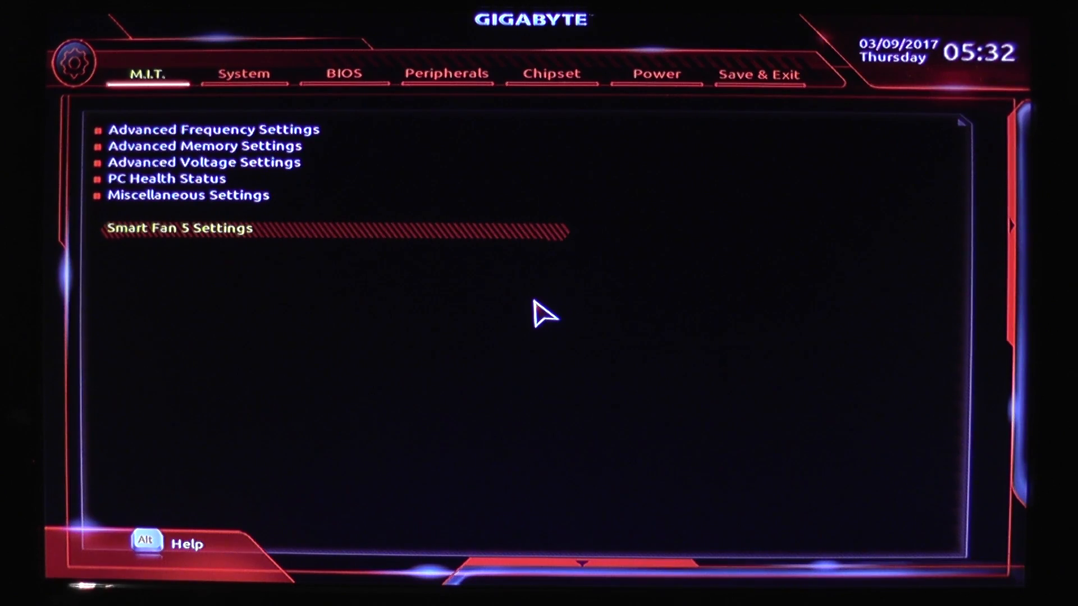
{"action": "left_click", "coordinate": [178, 228]}
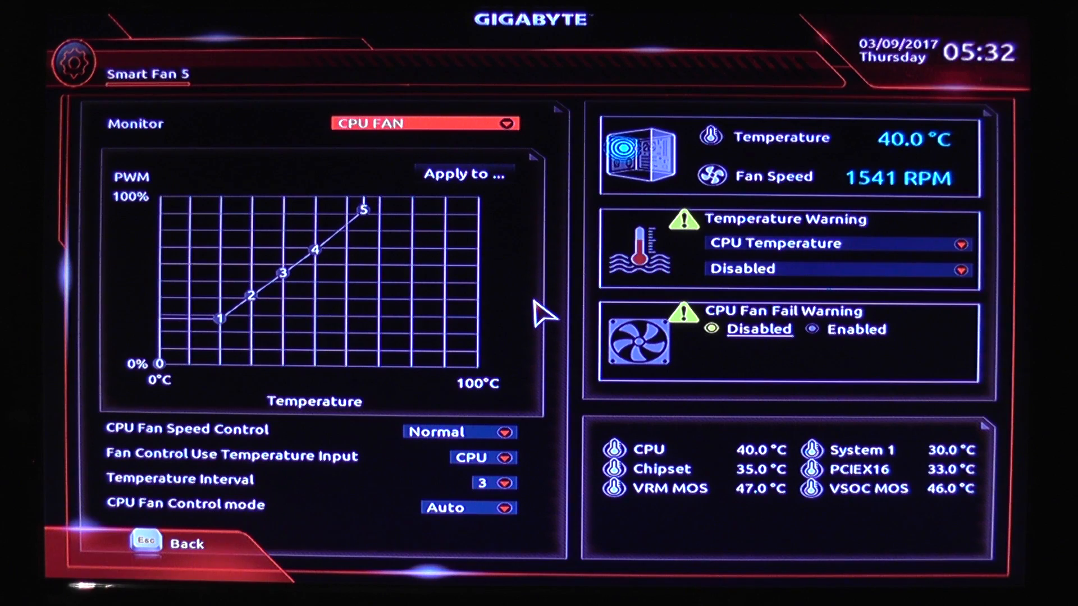
{"action": "key", "text": "Escape"}
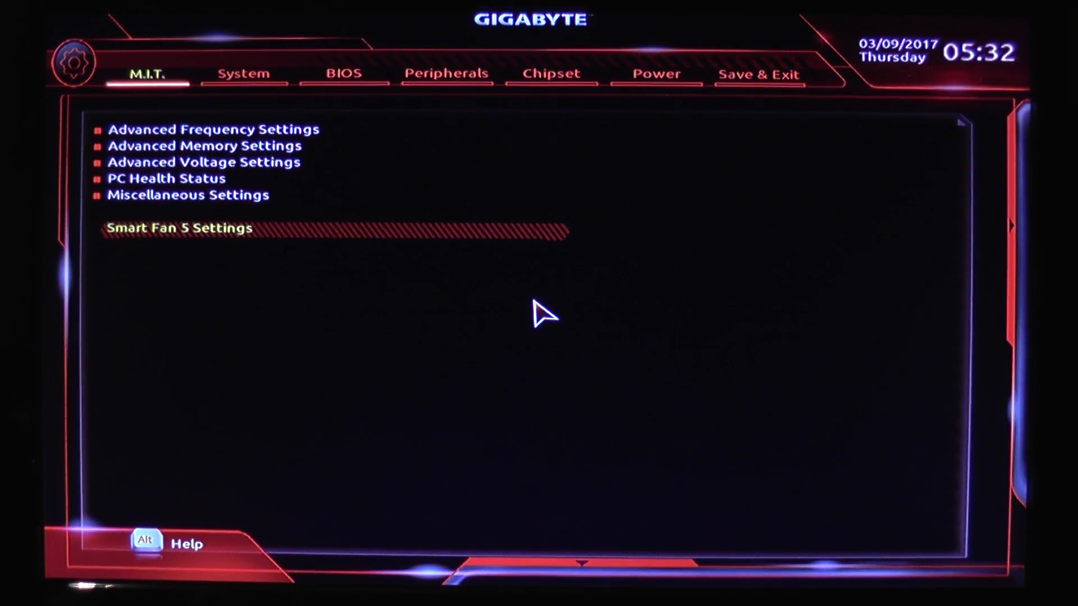
View system information and language, then the boot options down to User Password.
{"action": "left_click", "coordinate": [244, 73]}
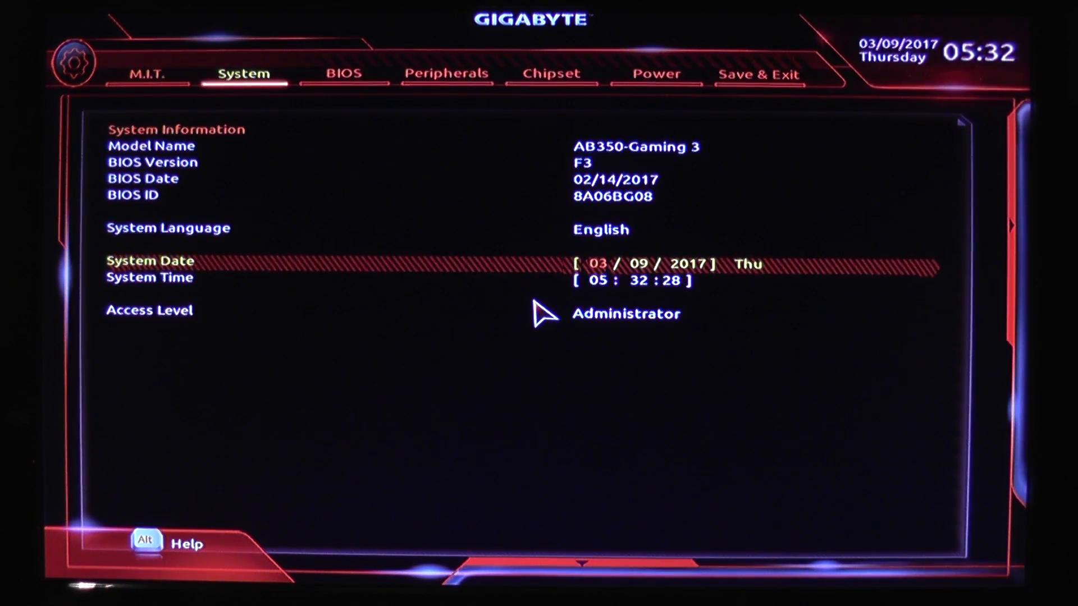
{"action": "key", "text": "Down"}
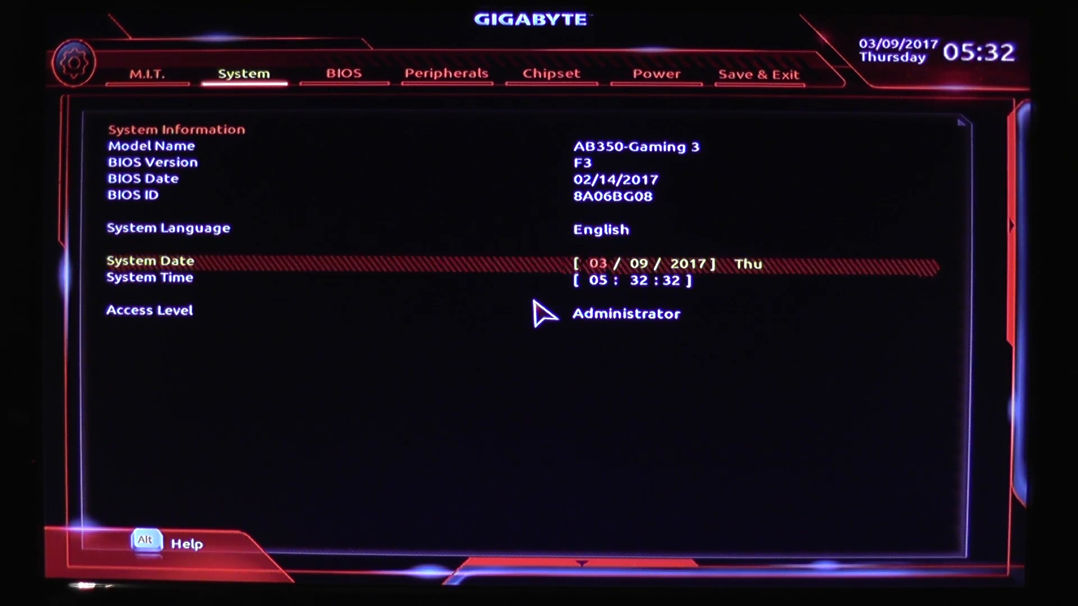
{"action": "key", "text": "Up"}
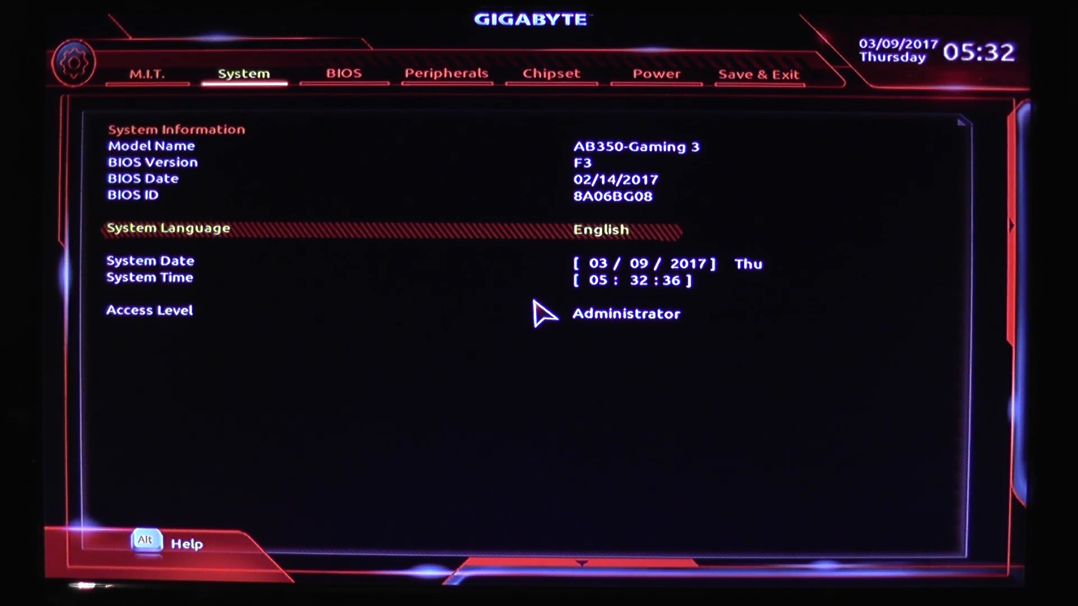
{"action": "left_click", "coordinate": [342, 74]}
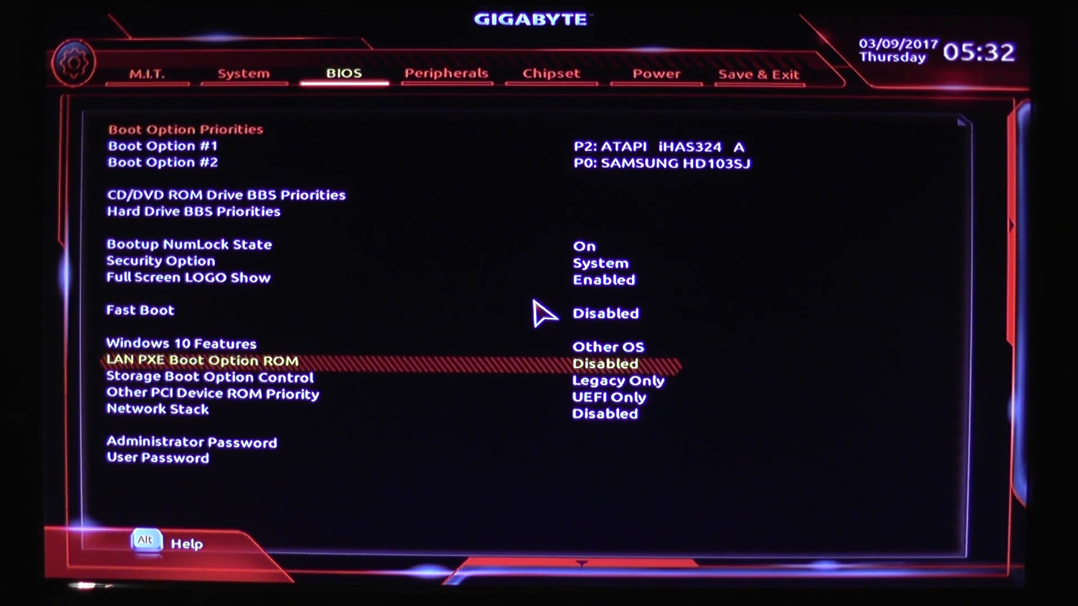
{"action": "key", "text": "Down"}
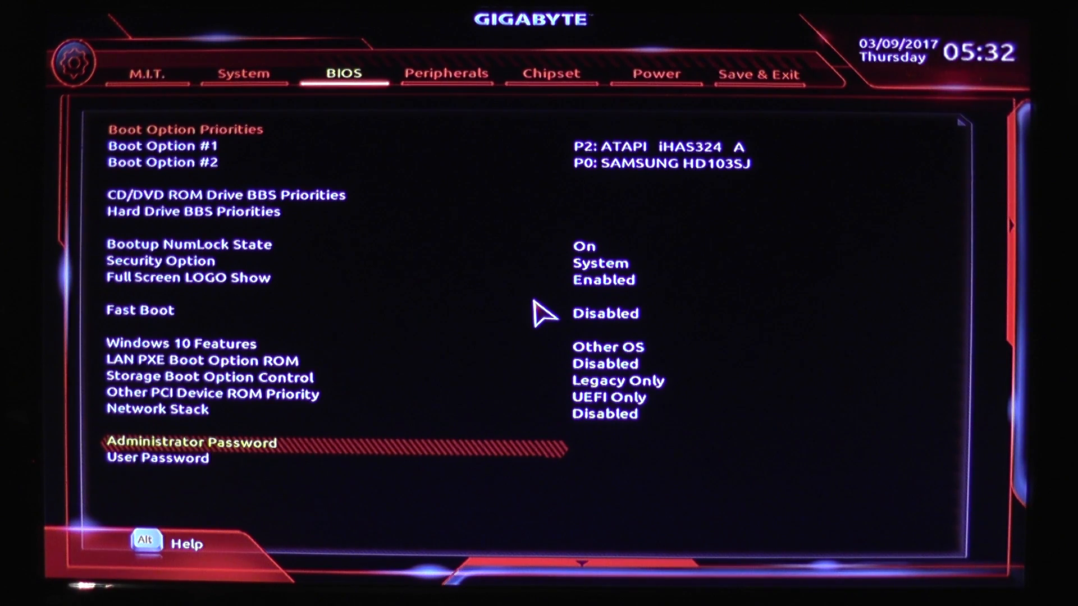
{"action": "key", "text": "Down"}
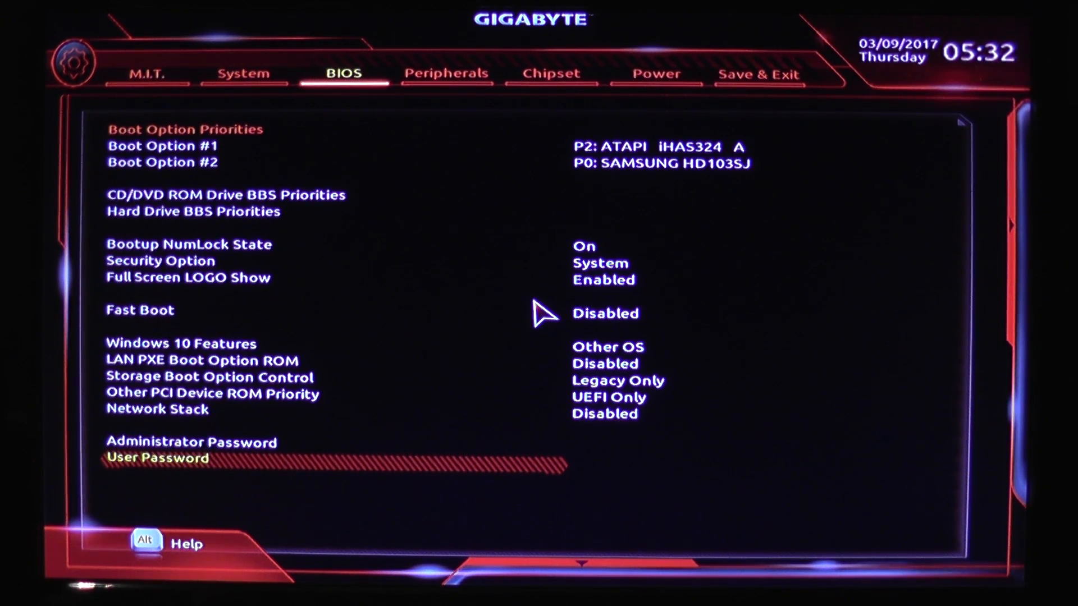
{"action": "left_click", "coordinate": [447, 73]}
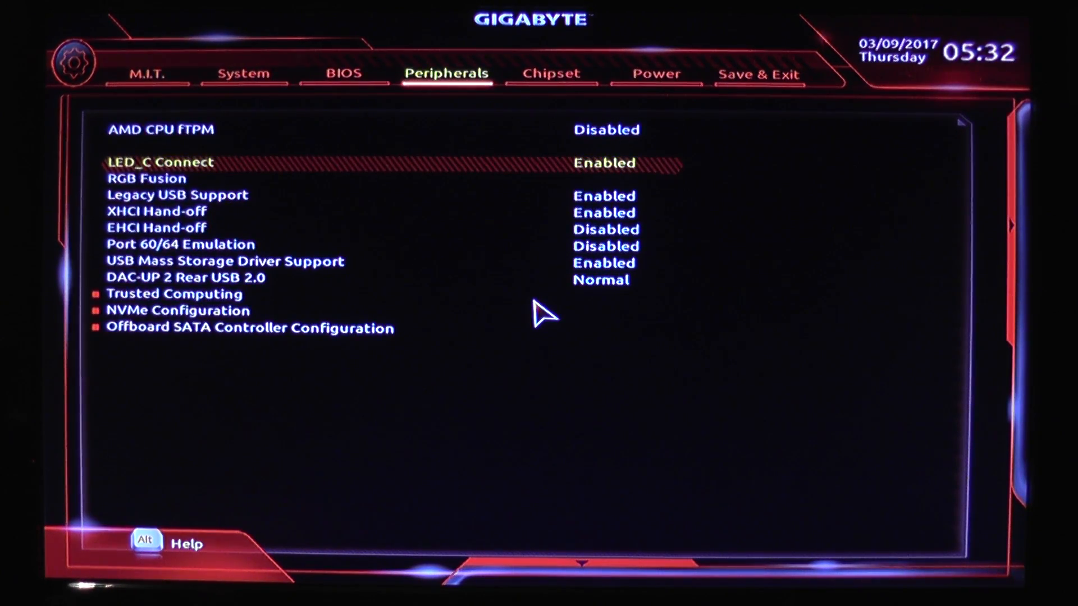
{"action": "key", "text": "Down"}
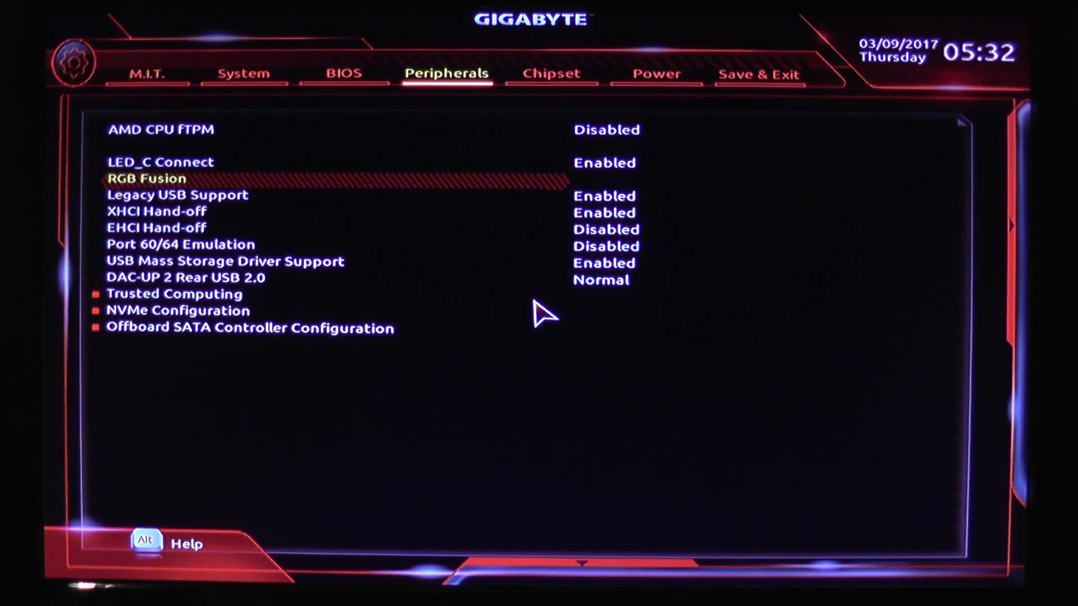
{"action": "left_click", "coordinate": [140, 179]}
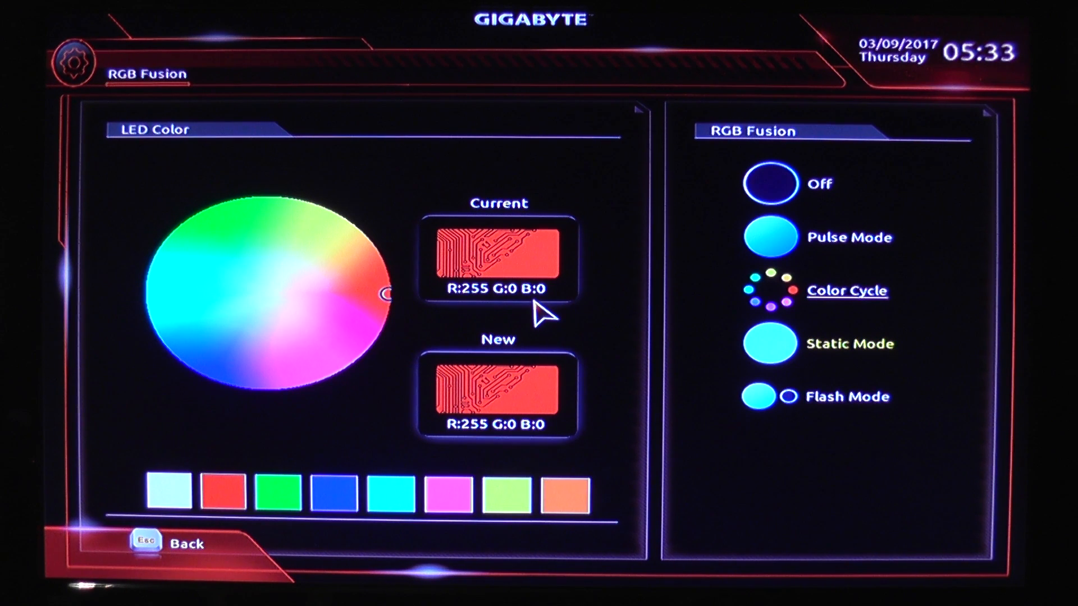
{"action": "left_click", "coordinate": [850, 343]}
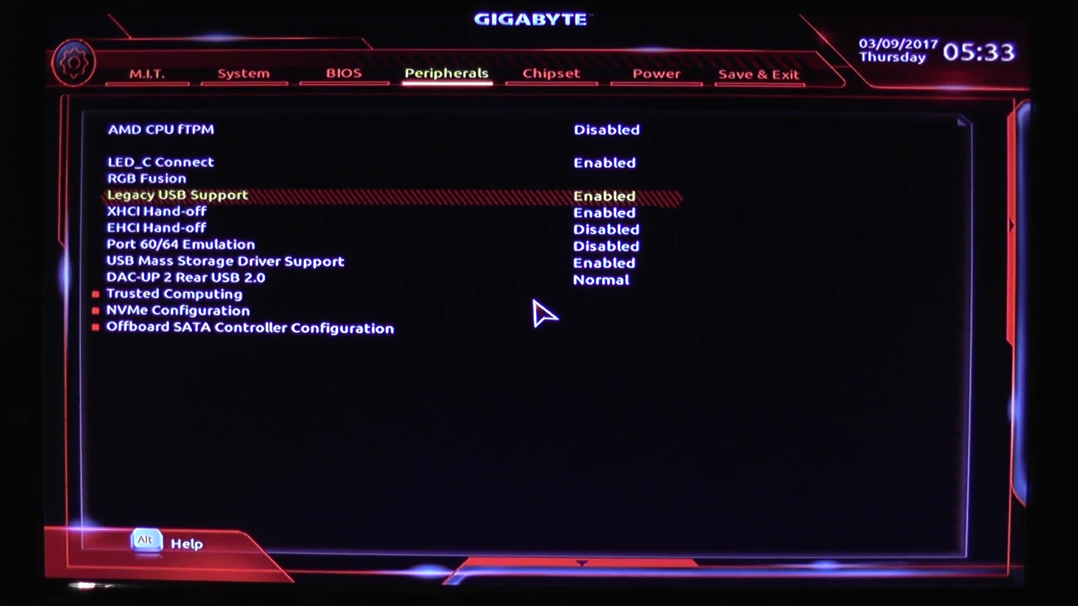
{"action": "key", "text": "Down"}
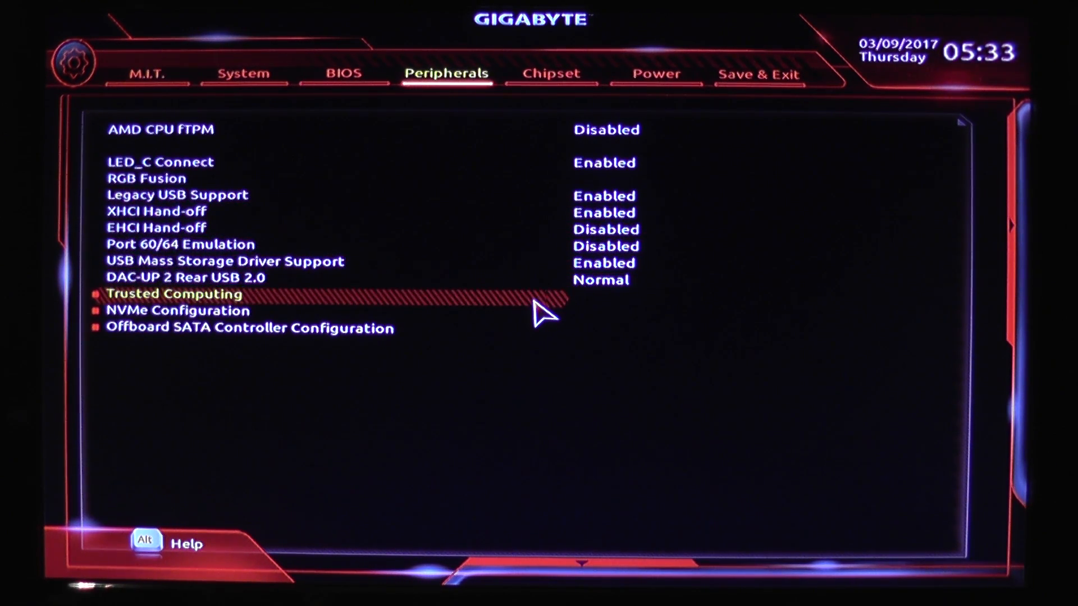
{"action": "key", "text": "Down"}
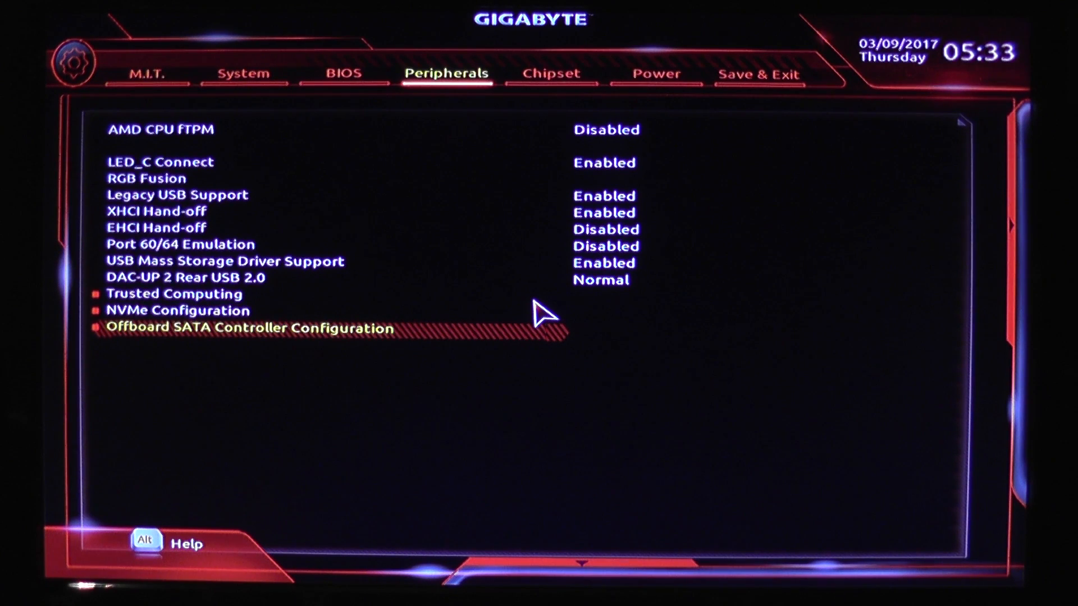
{"action": "left_click", "coordinate": [248, 329]}
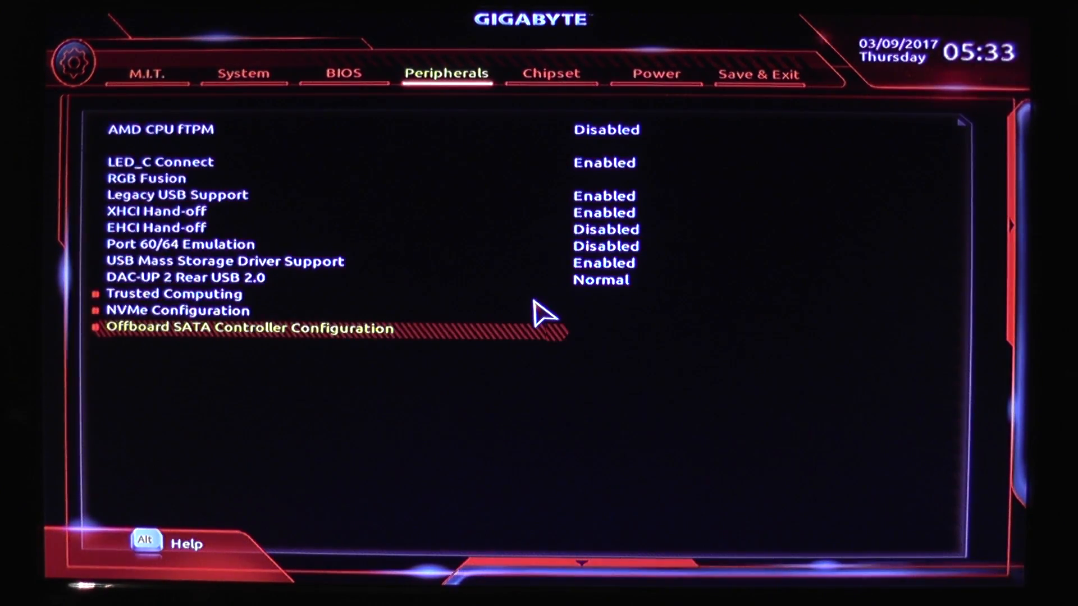
Show the Chipset page and move between IOMMU, SATA Mode and APU SATA Port Enable.
{"action": "left_click", "coordinate": [555, 73]}
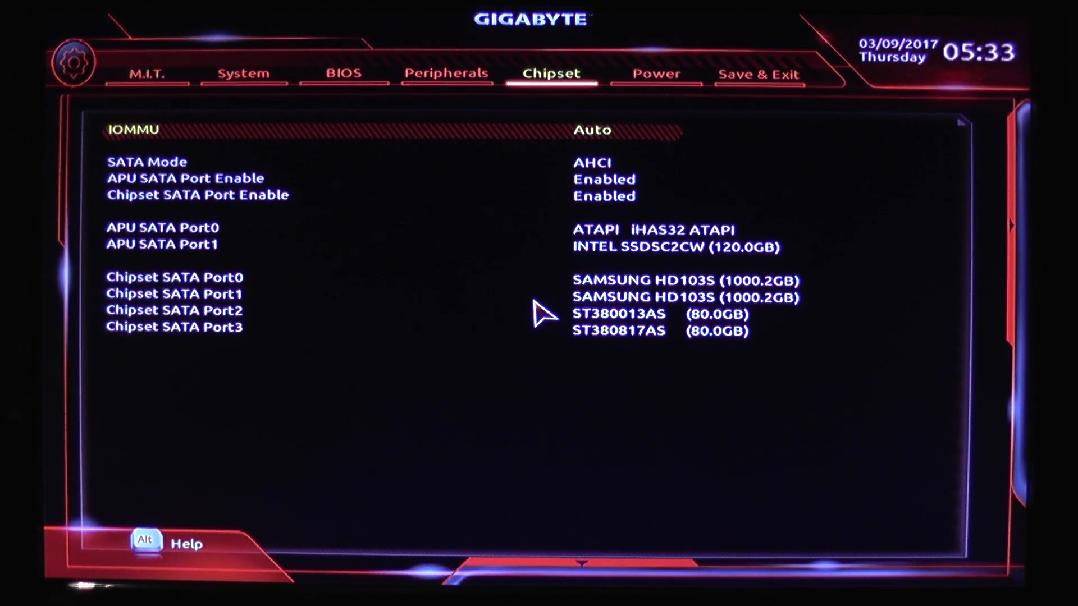
{"action": "key", "text": "Down"}
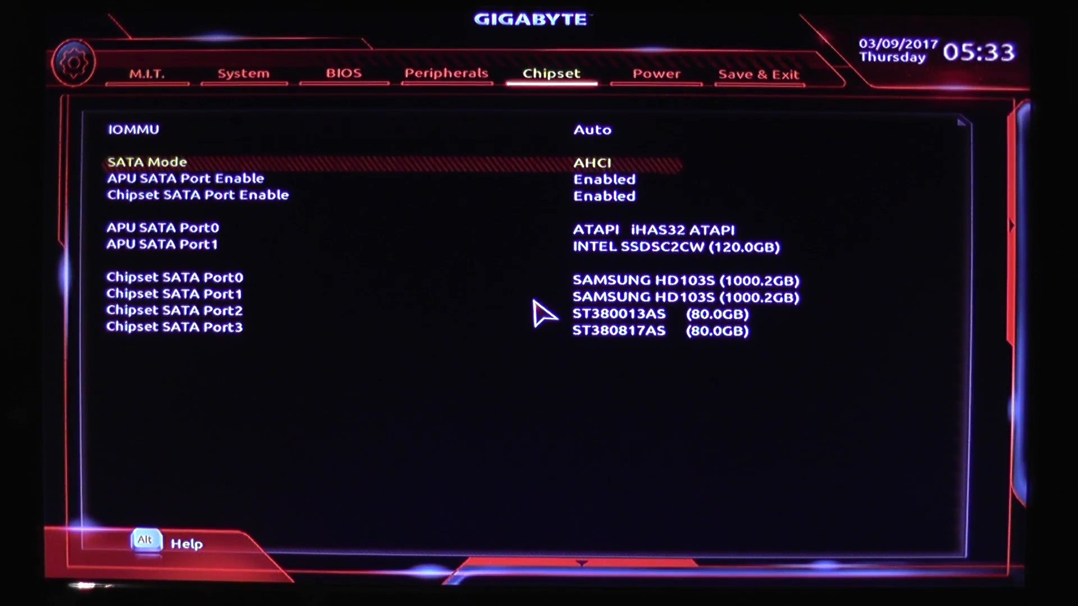
{"action": "key", "text": "Up"}
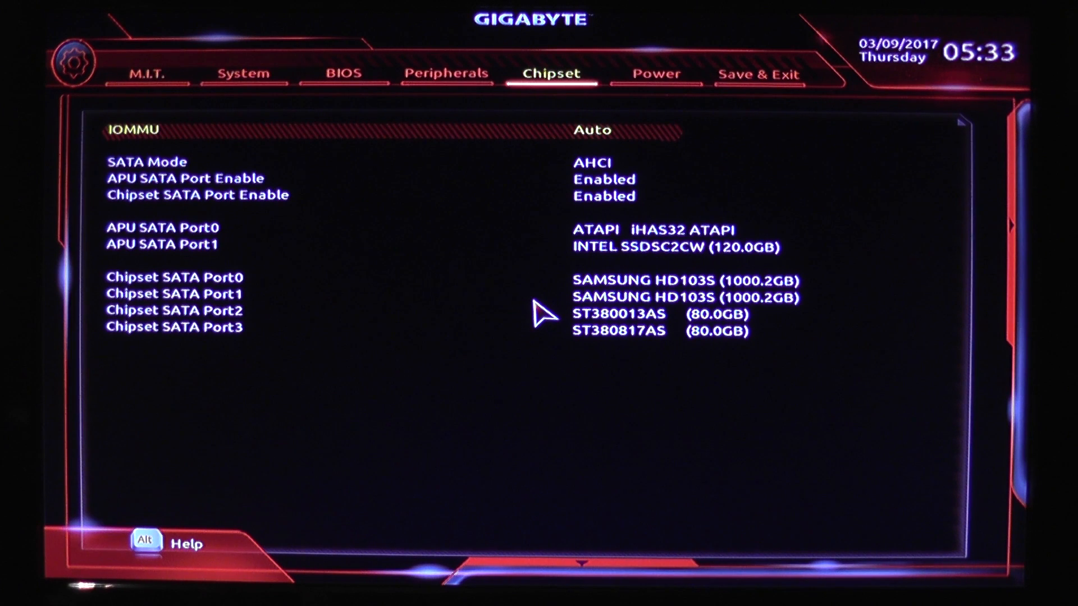
{"action": "key", "text": "Down"}
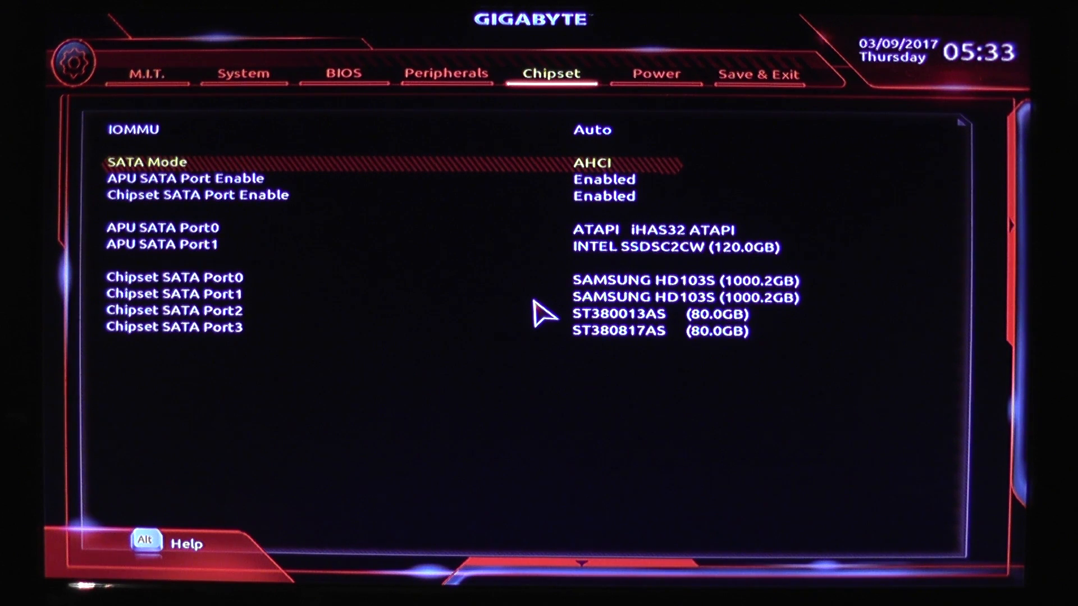
{"action": "key", "text": "Down"}
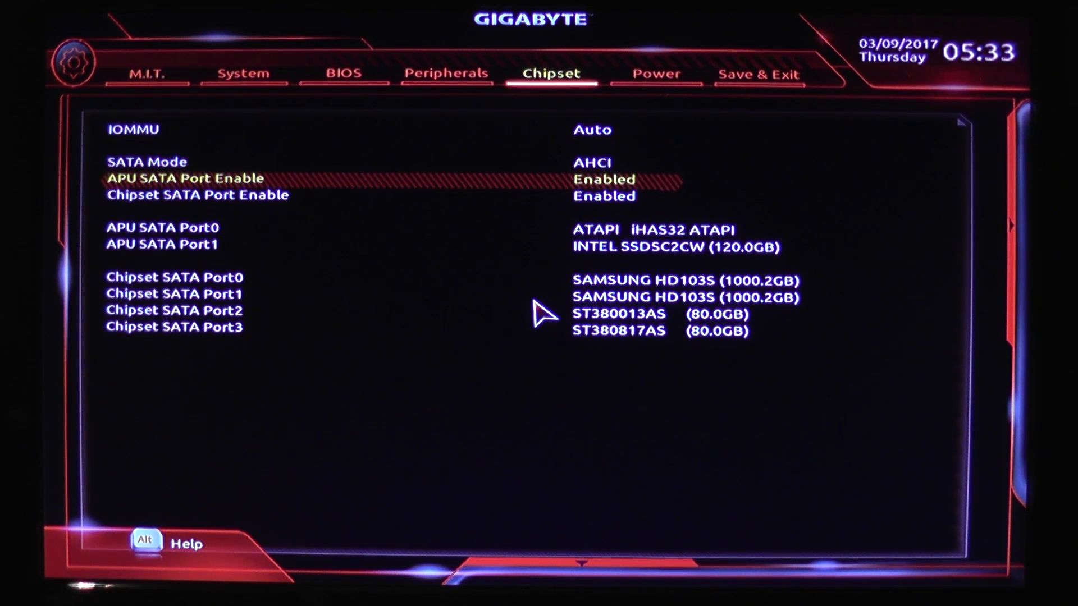
Switch SATA Mode to RAID, check the SATA port options, and show Power settings.
{"action": "key", "text": "Up"}
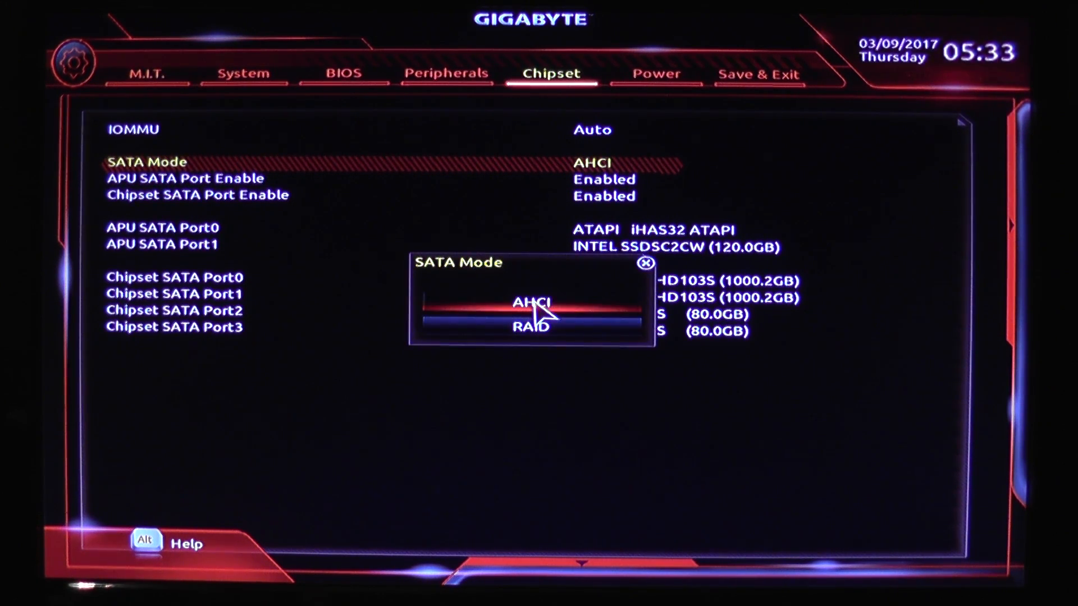
{"action": "left_click", "coordinate": [533, 326]}
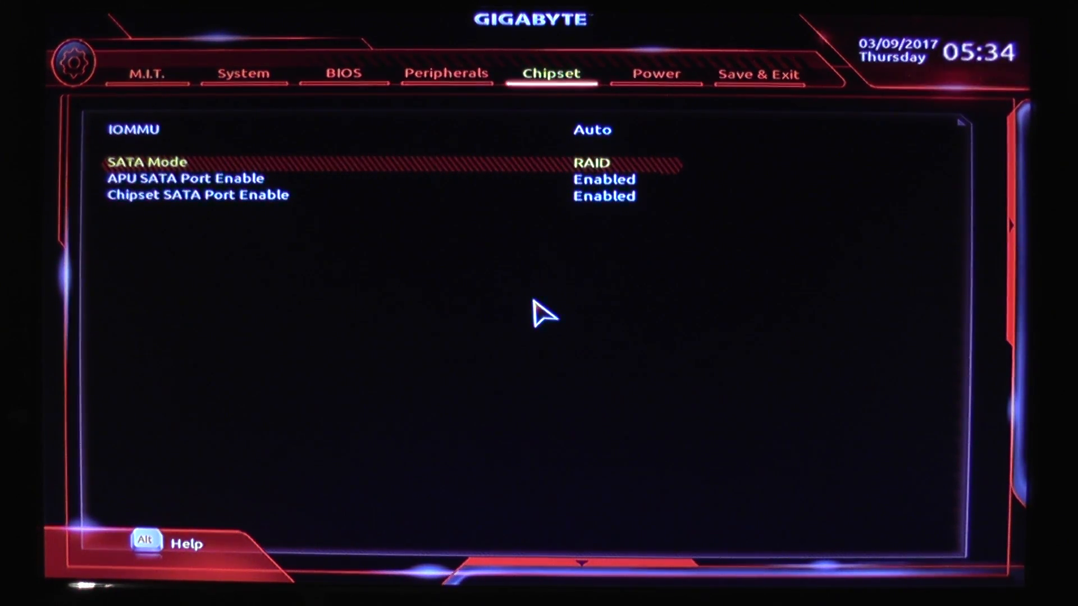
{"action": "key", "text": "Down"}
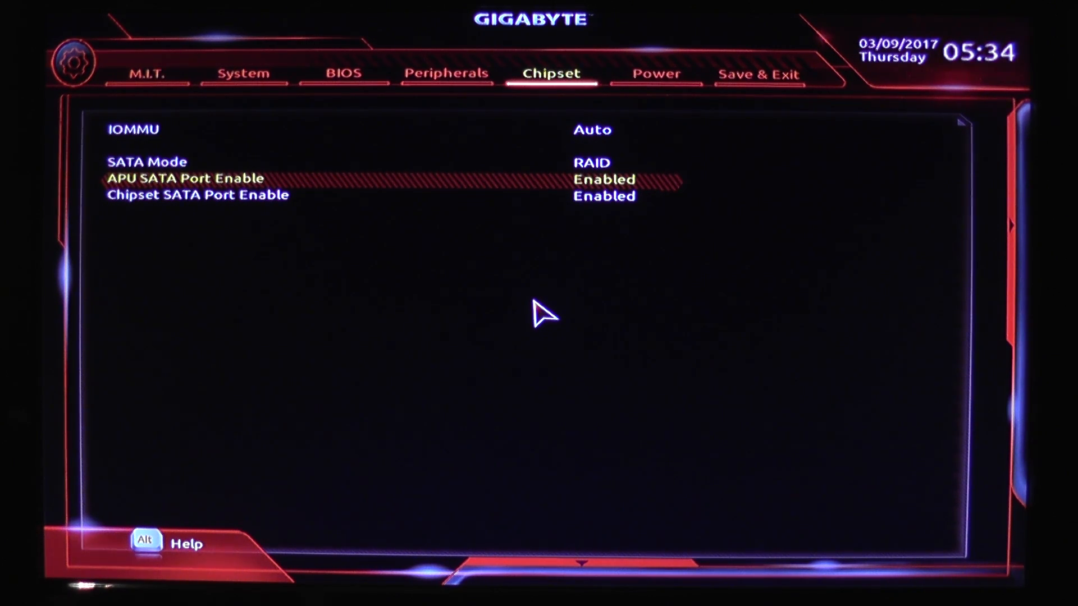
{"action": "key", "text": "Down"}
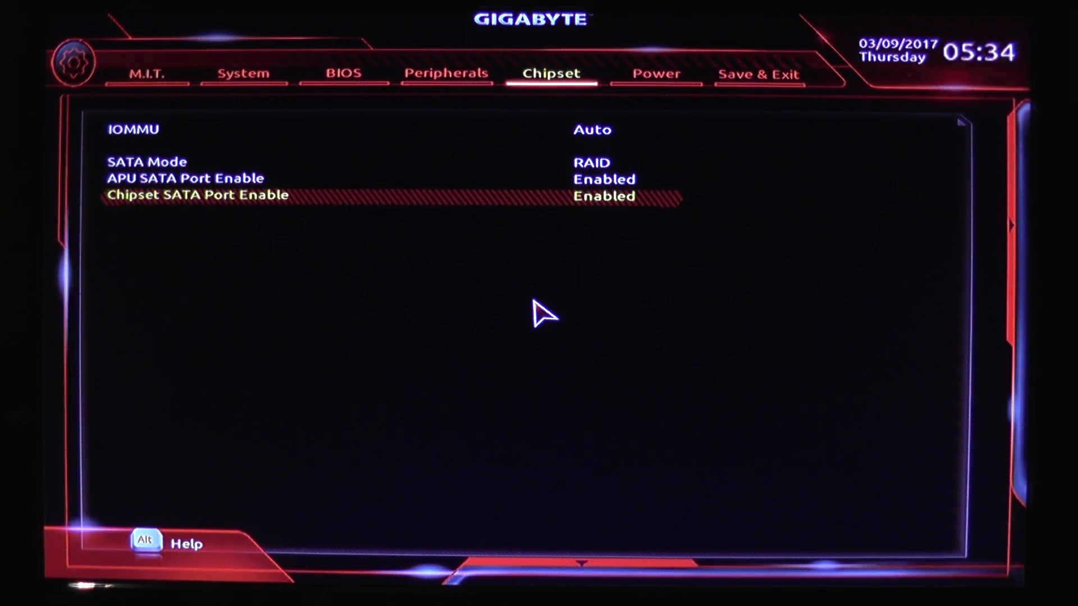
{"action": "left_click", "coordinate": [658, 74]}
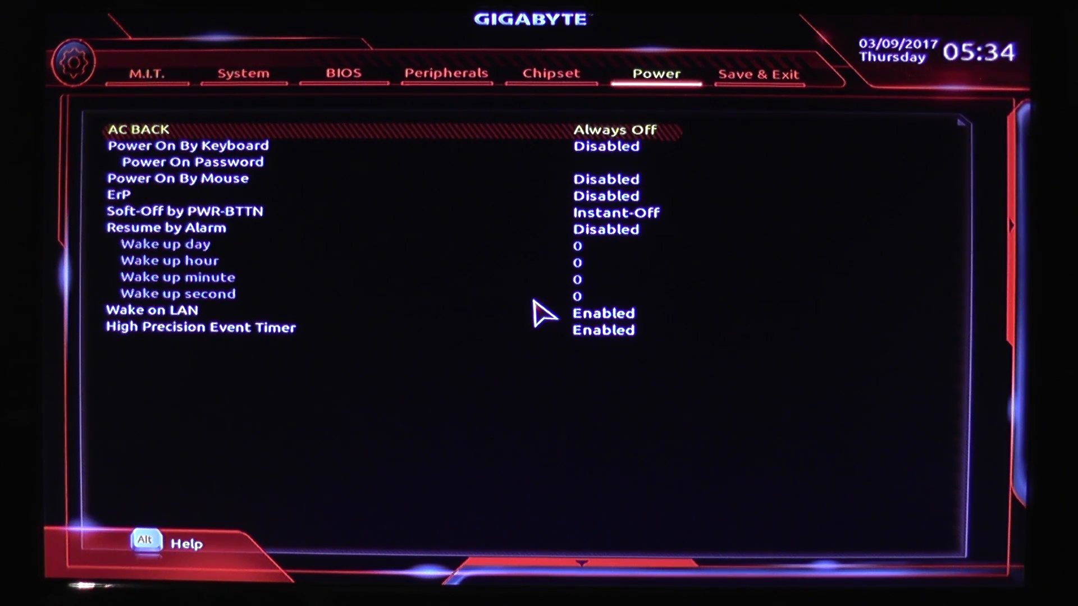
Step through the Power settings, then the Save & Exit options and boot override list.
{"action": "key", "text": "Down"}
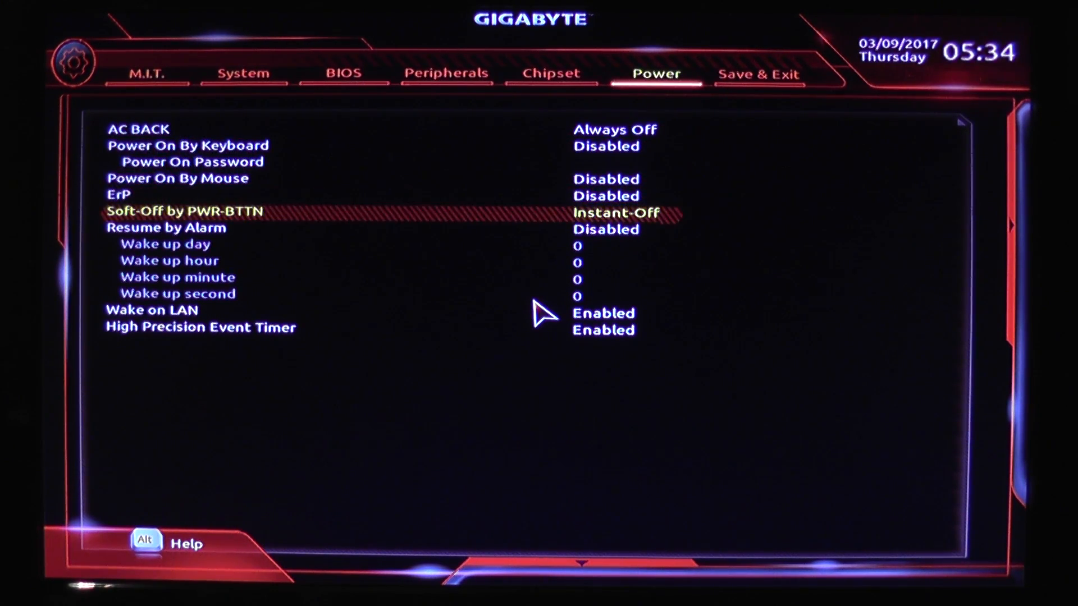
{"action": "left_click", "coordinate": [758, 73]}
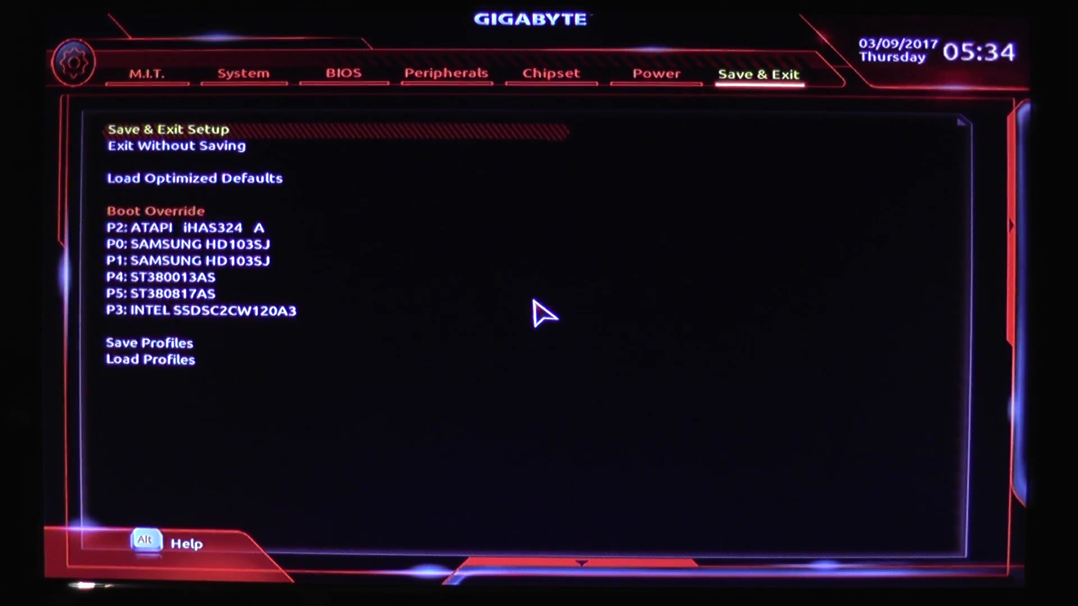
{"action": "key", "text": "down"}
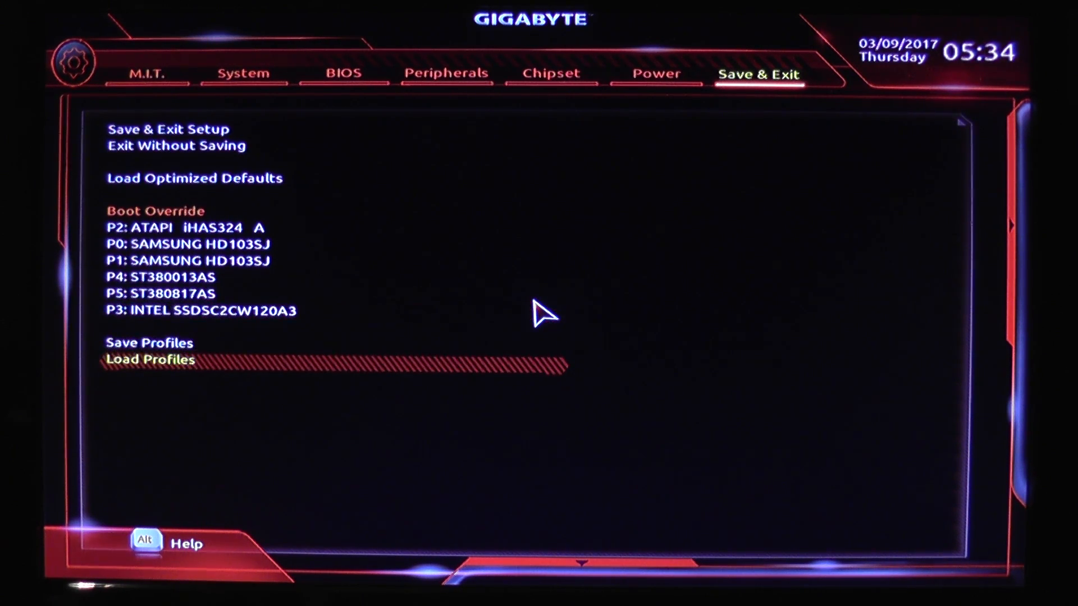
{"action": "key", "text": "Up"}
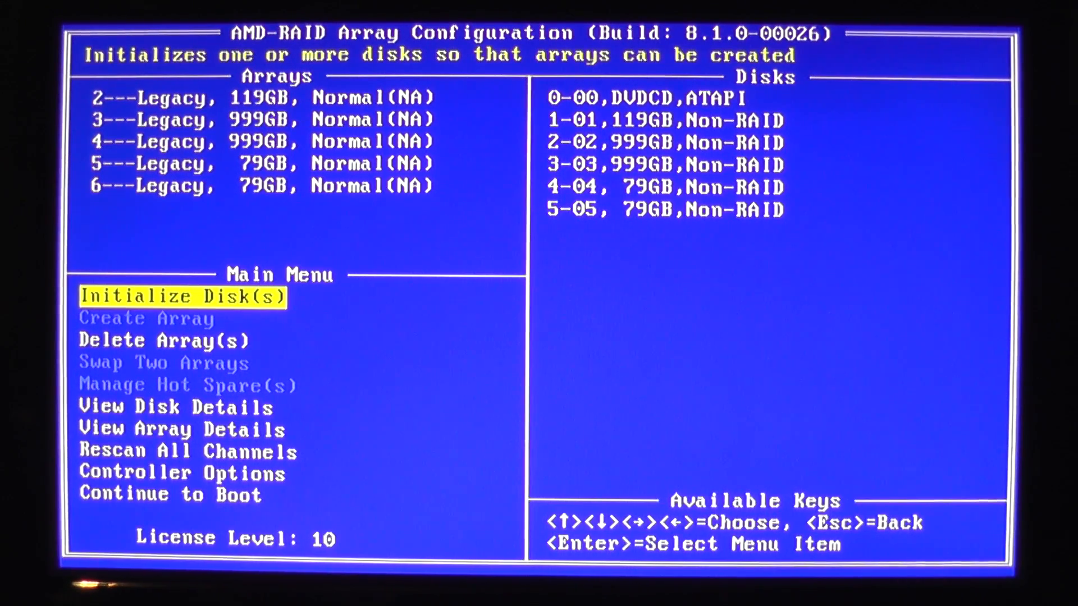
{"action": "key", "text": "Down"}
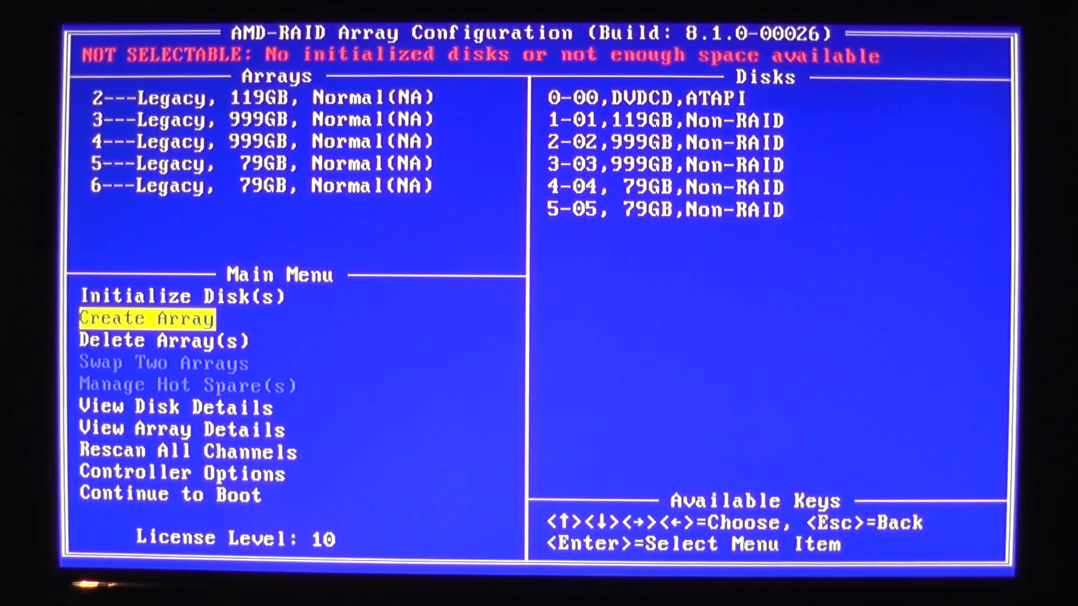
{"action": "key", "text": "Up"}
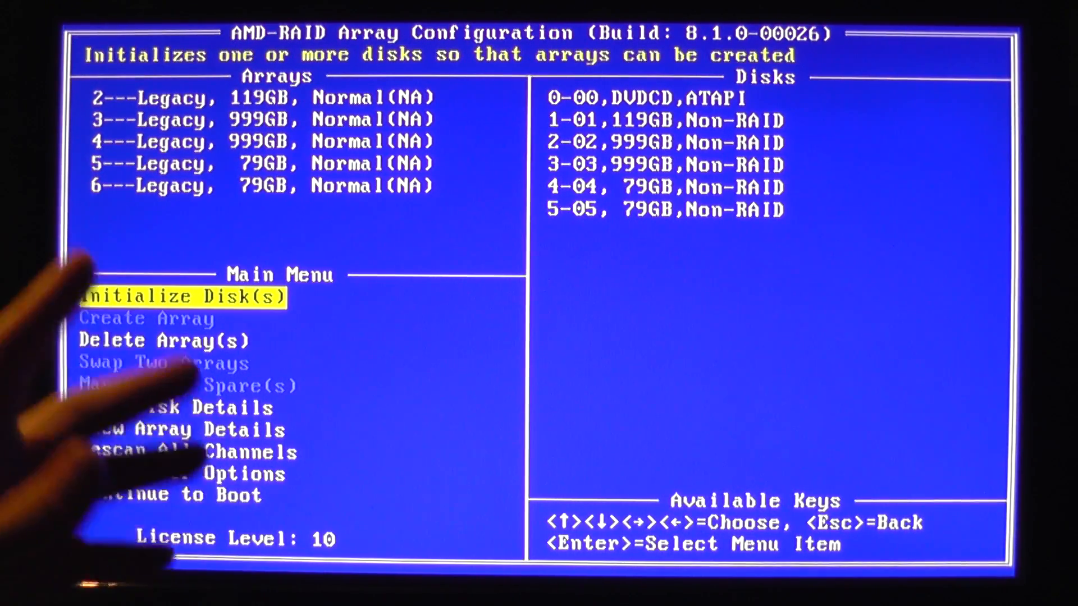
{"action": "key", "text": "Down"}
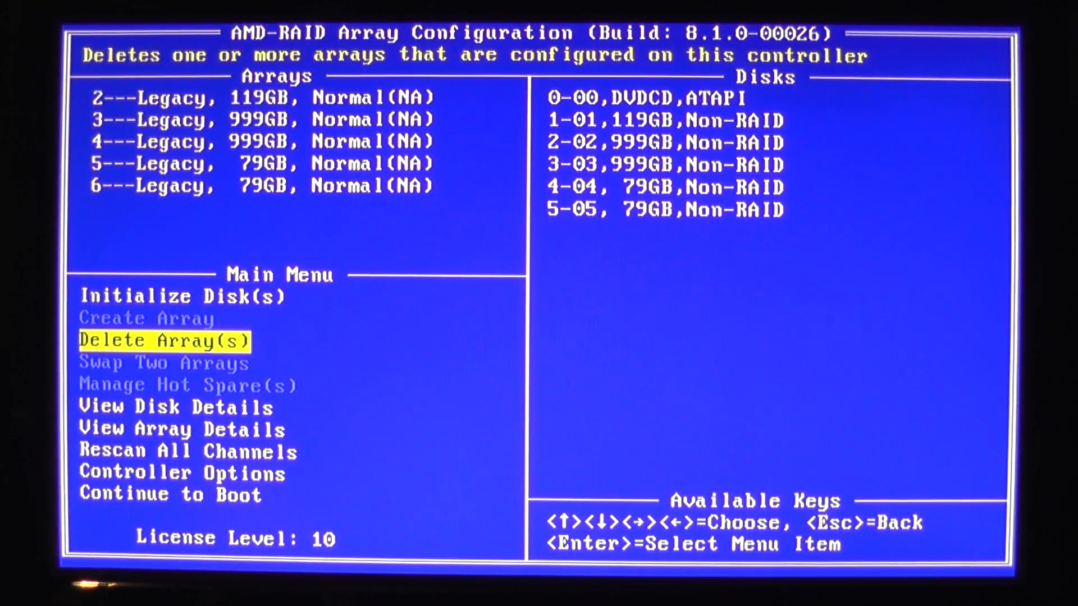
{"action": "key", "text": "Up"}
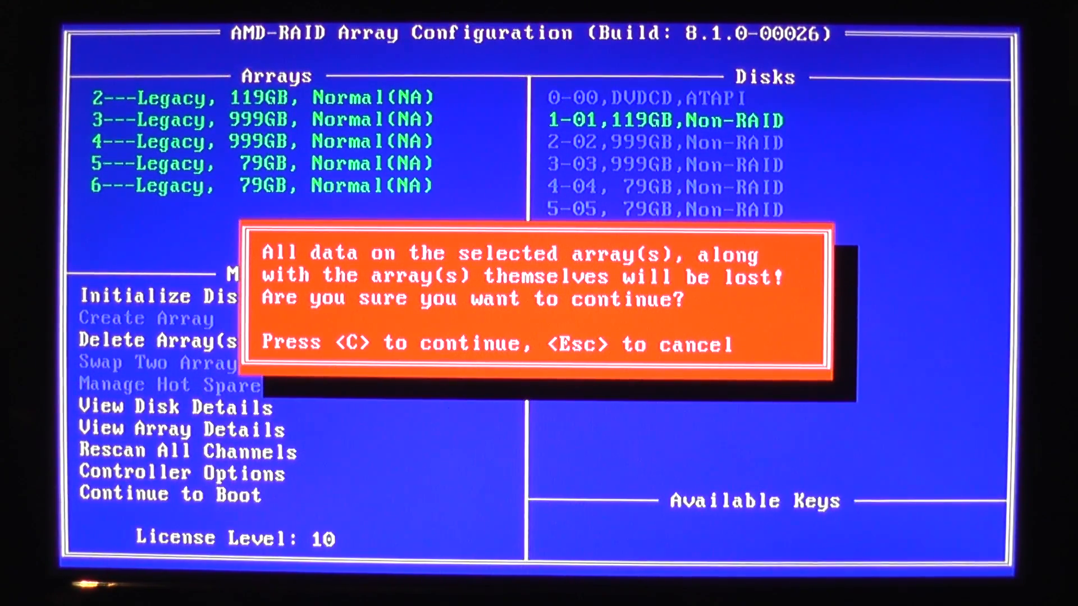
Confirm deleting all legacy arrays, accepting the loss of their data.
{"action": "key", "text": "c"}
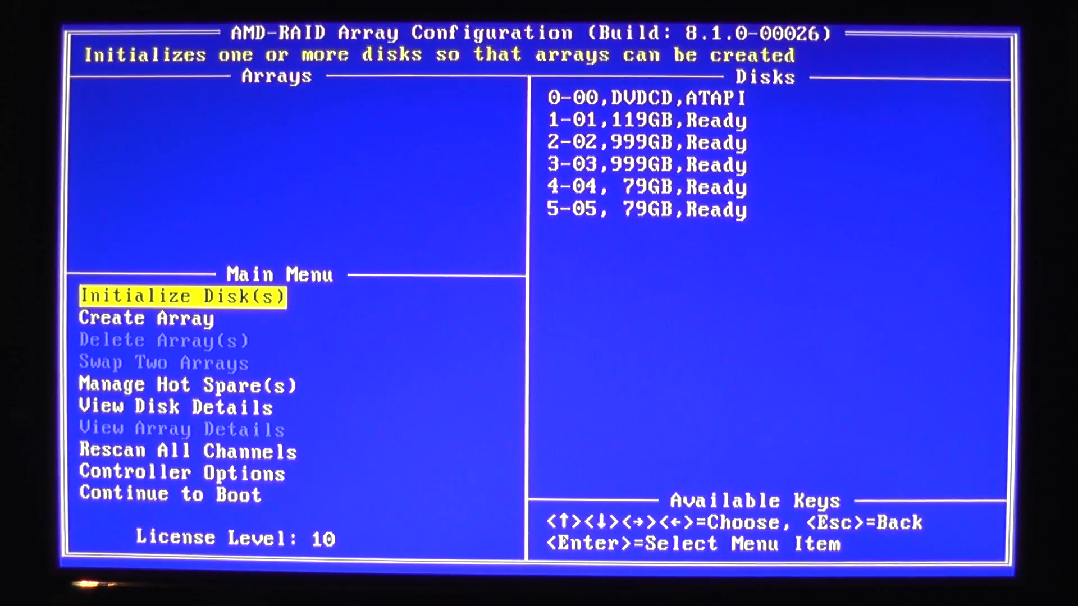
Build and confirm a RAID0 array from the two 999GB disks using all space.
{"action": "key", "text": "Down"}
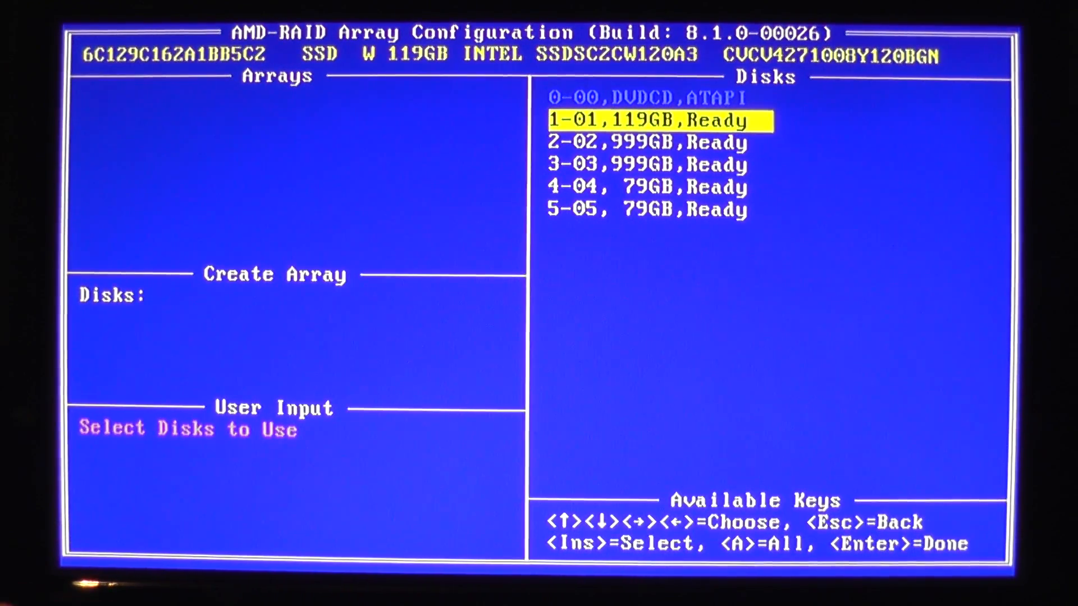
{"action": "key", "text": "Down"}
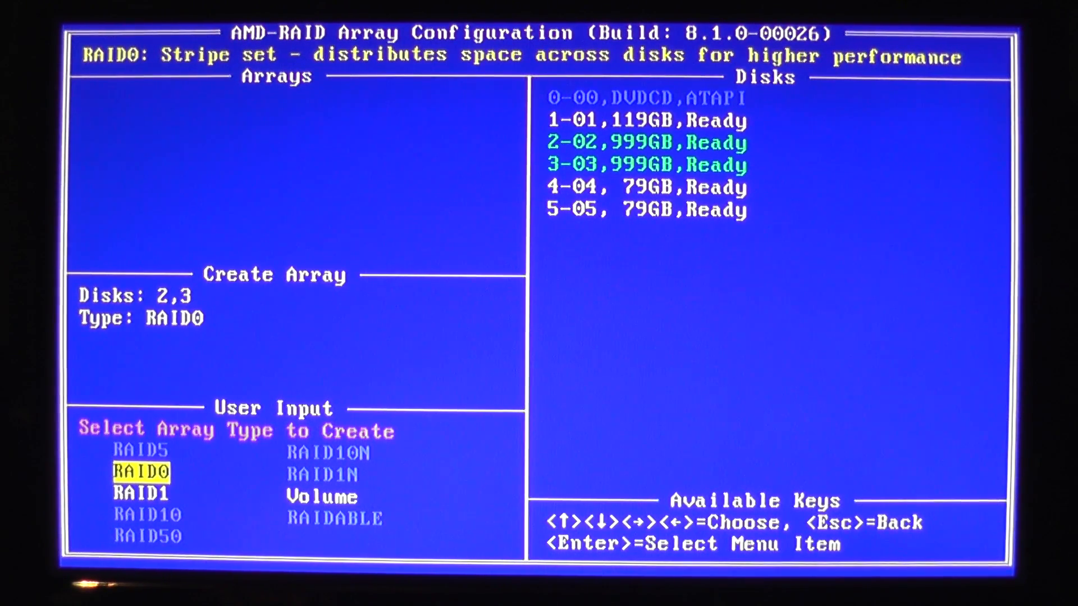
{"action": "key", "text": "Enter"}
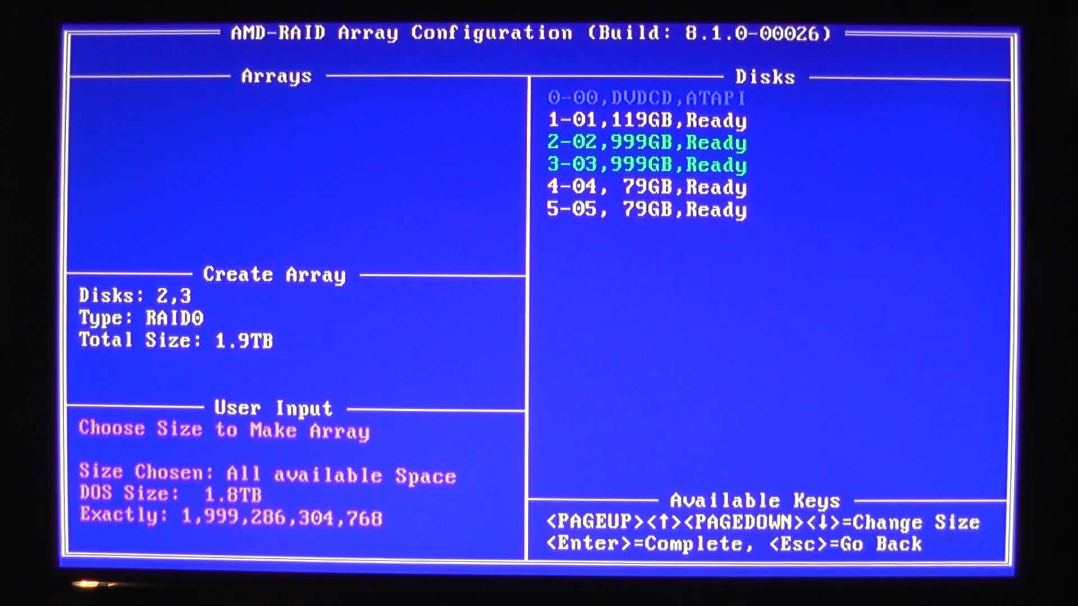
{"action": "key", "text": "enter"}
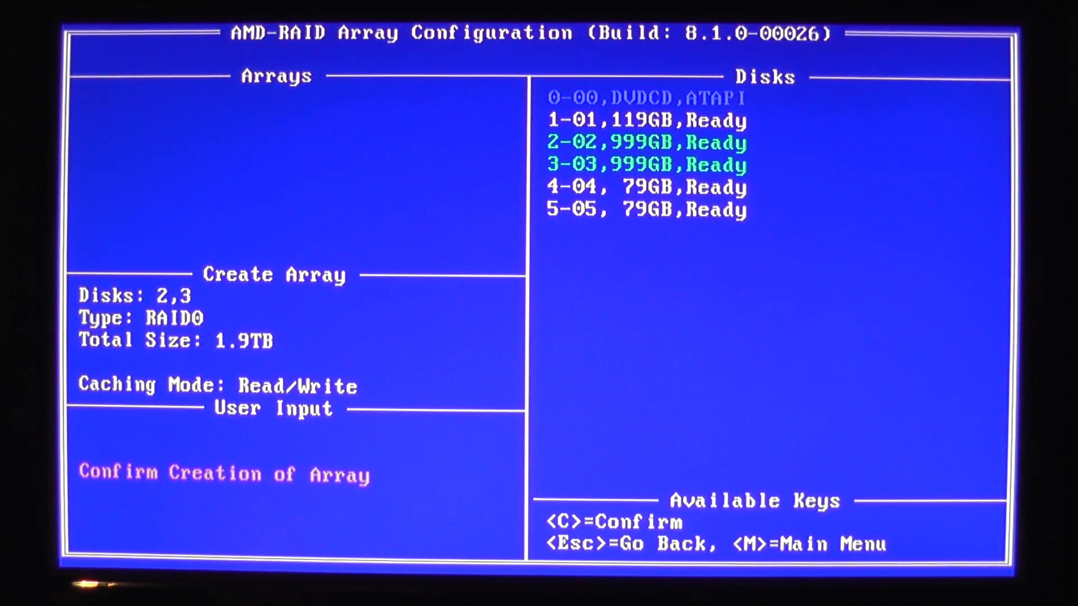
{"action": "key", "text": "c"}
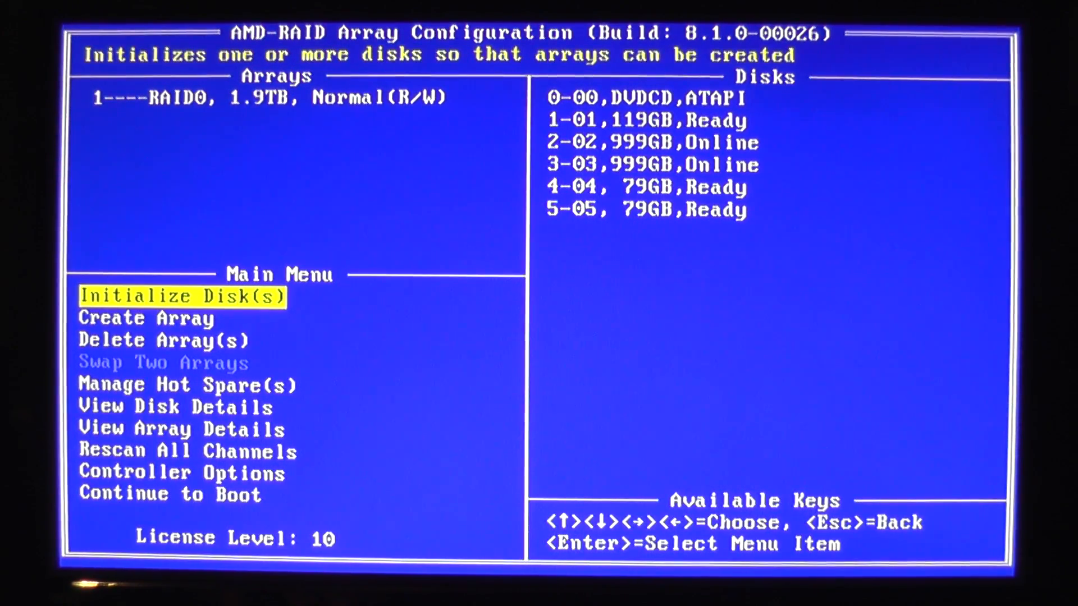
Build and confirm a RAID0 array from 79GB disks 4 and 5 using all space.
{"action": "key", "text": "Down"}
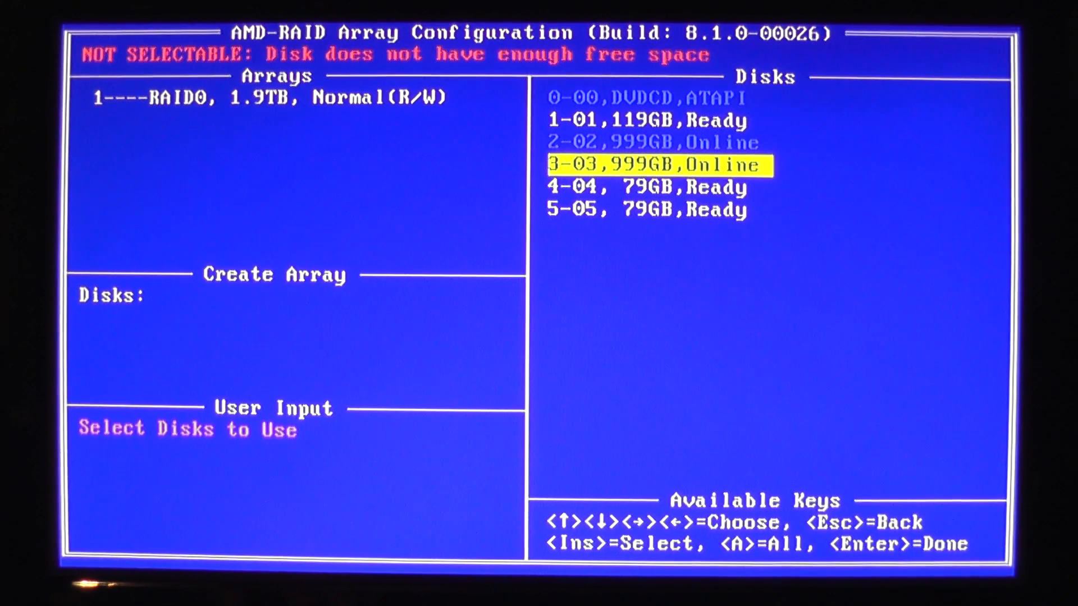
{"action": "key", "text": "Down"}
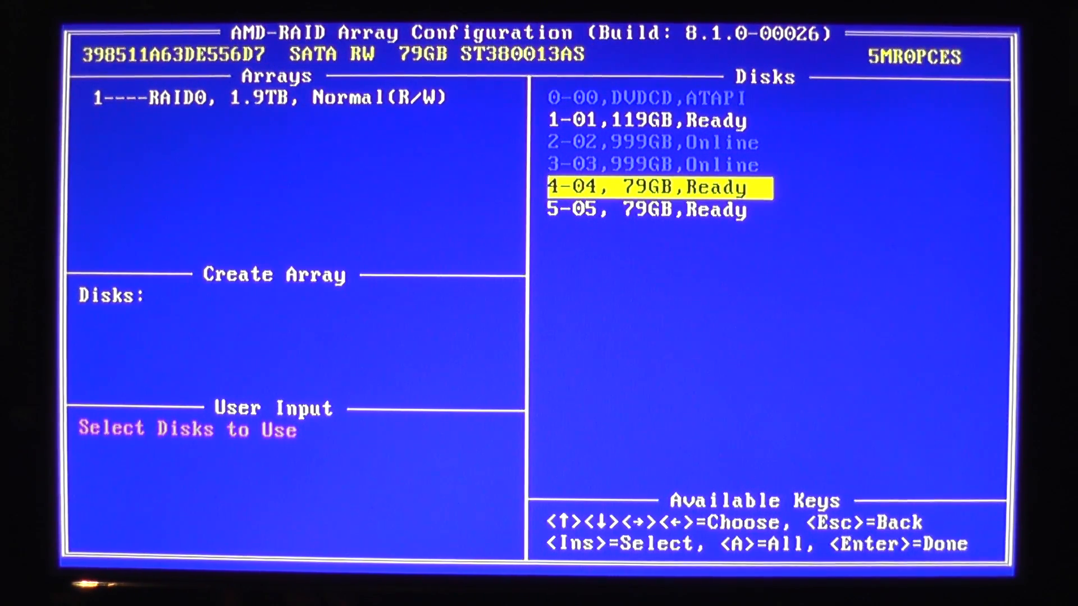
{"action": "key", "text": "Down"}
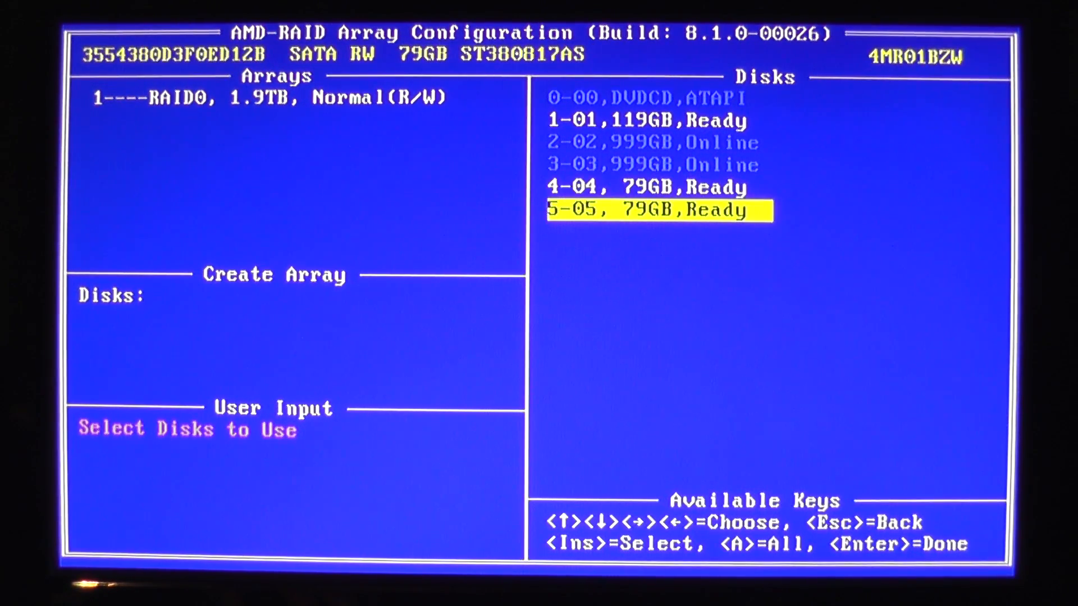
{"action": "key", "text": "Up"}
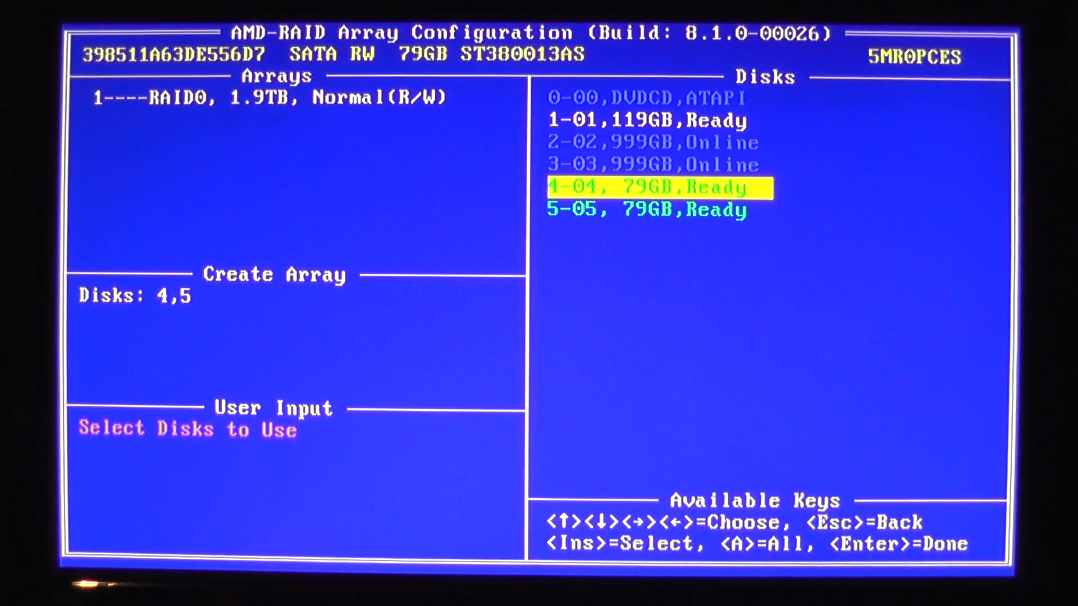
{"action": "key", "text": "Enter"}
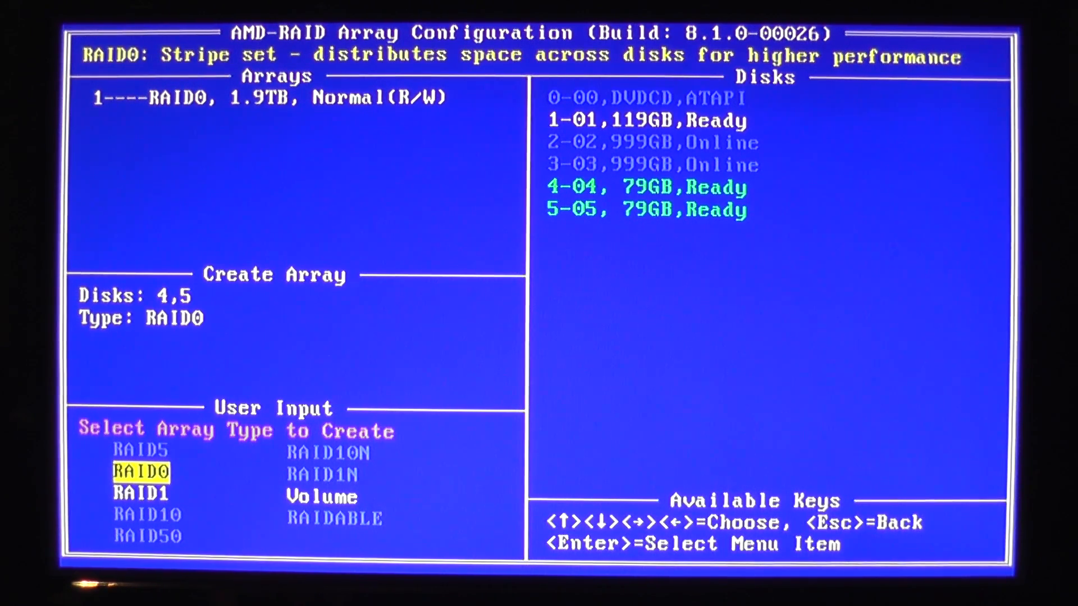
{"action": "key", "text": "Enter"}
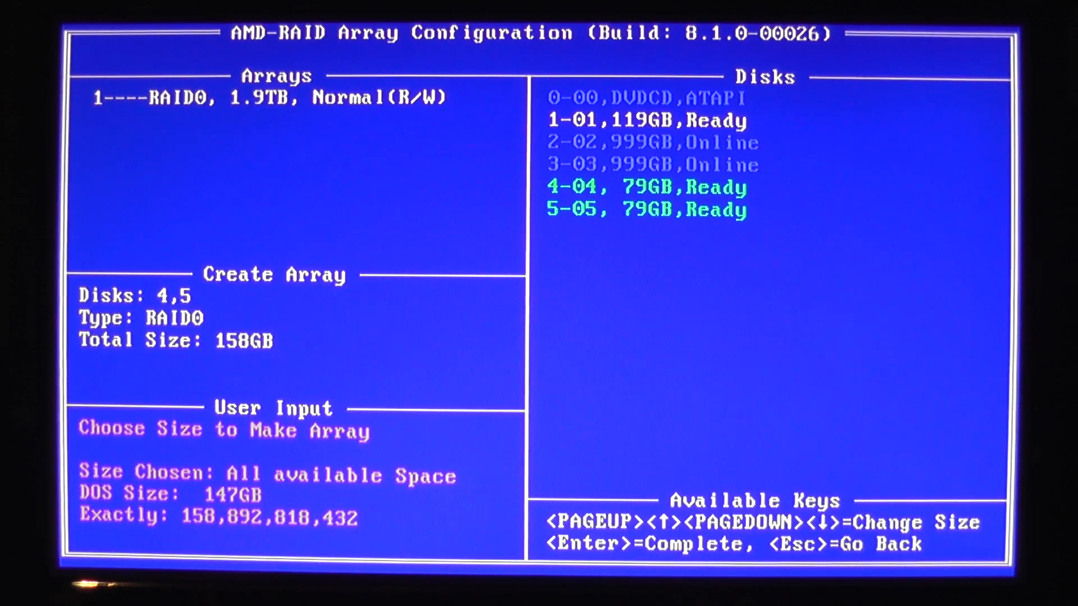
{"action": "key", "text": "Enter"}
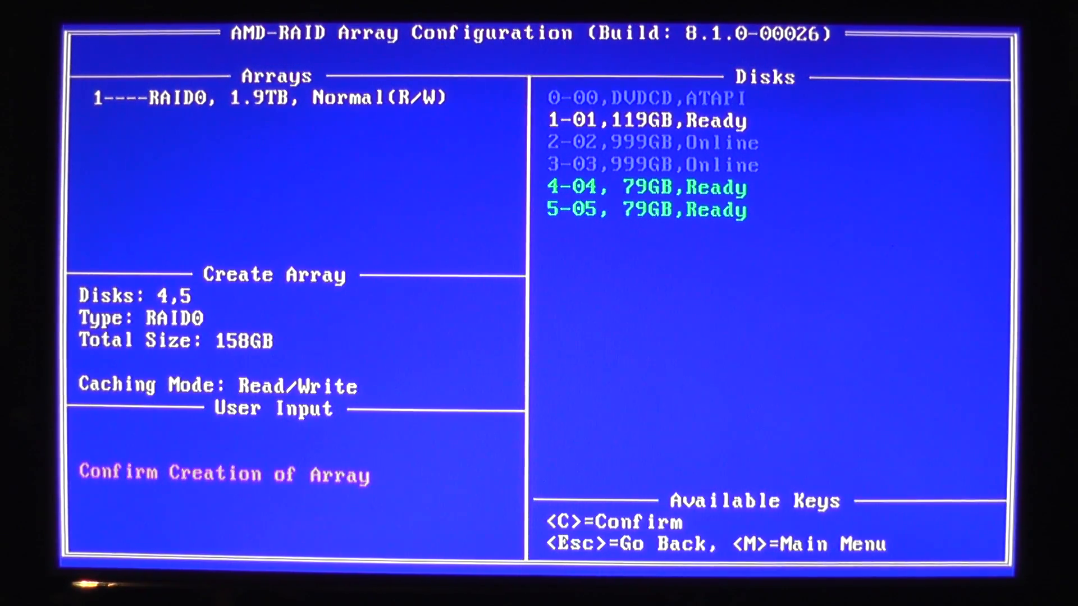
{"action": "key", "text": "c"}
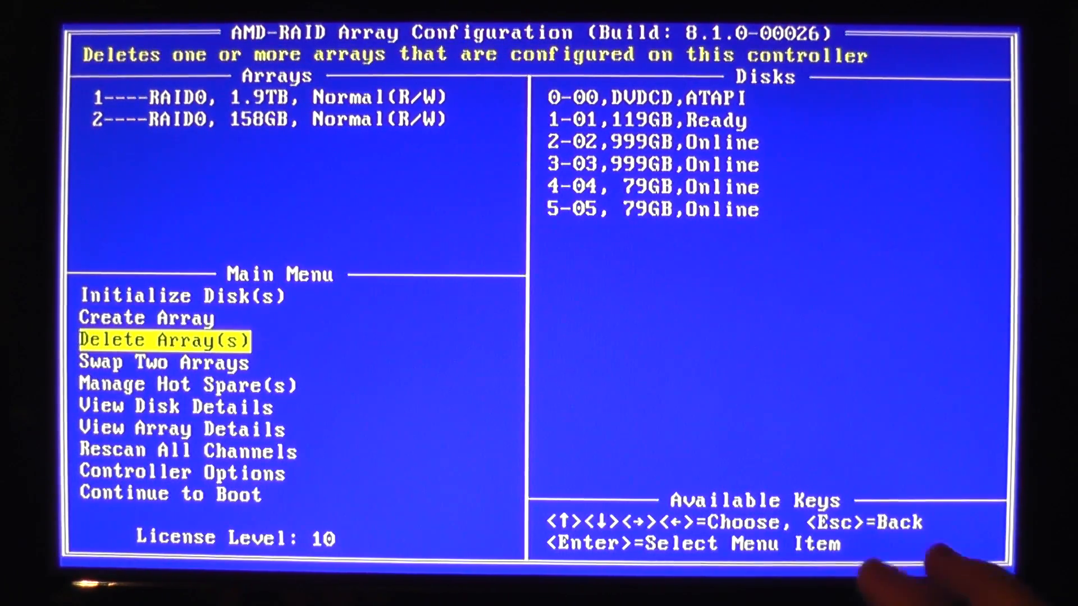
Configure the 119GB SSD as a Volume using all space with Read/Write caching.
{"action": "key", "text": "Down"}
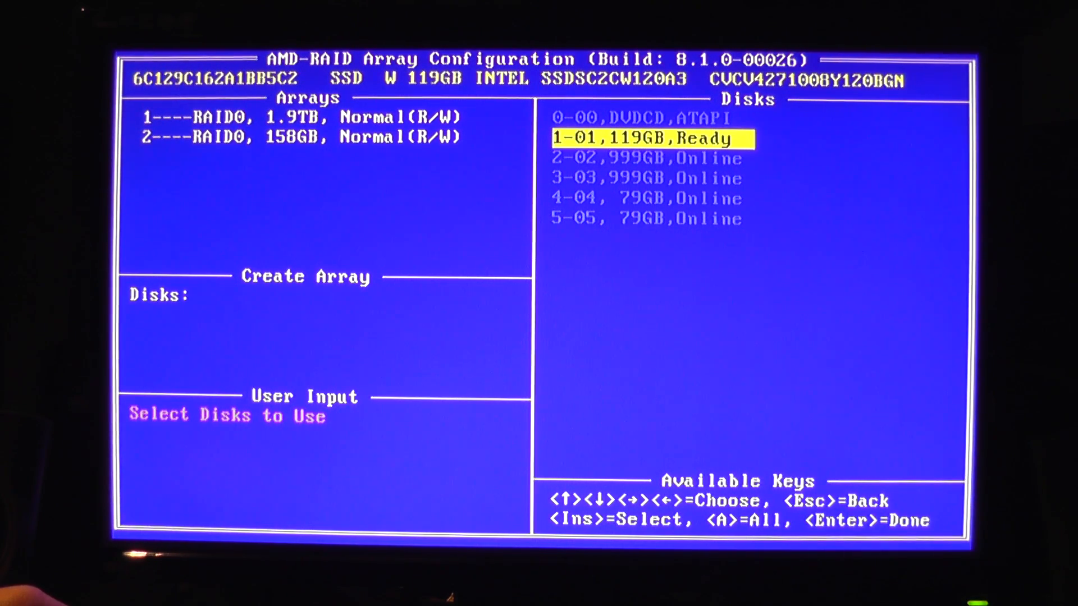
{"action": "key", "text": "Insert"}
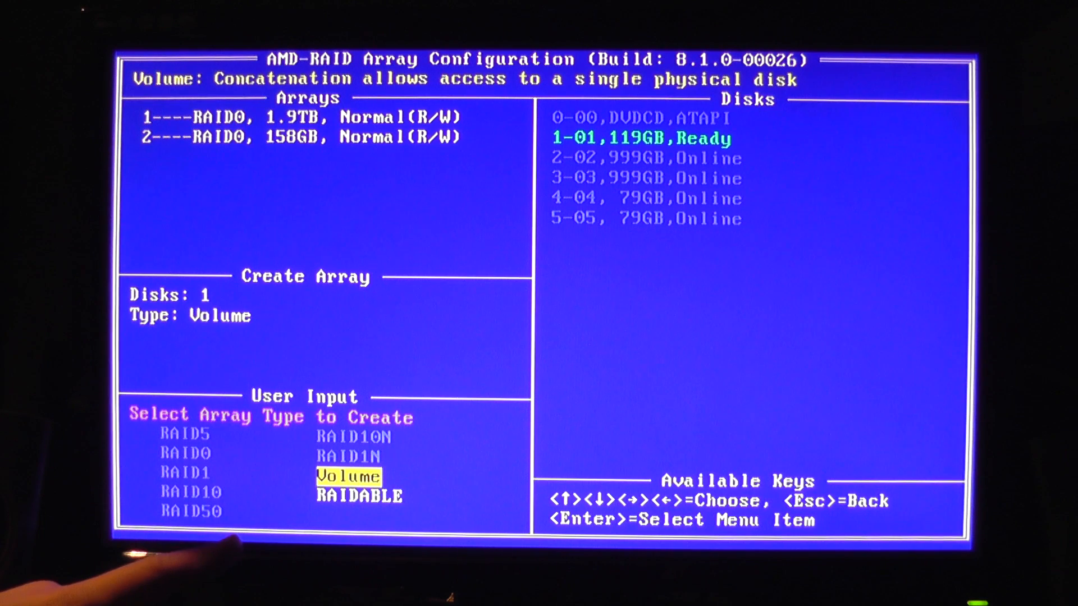
{"action": "key", "text": "Enter"}
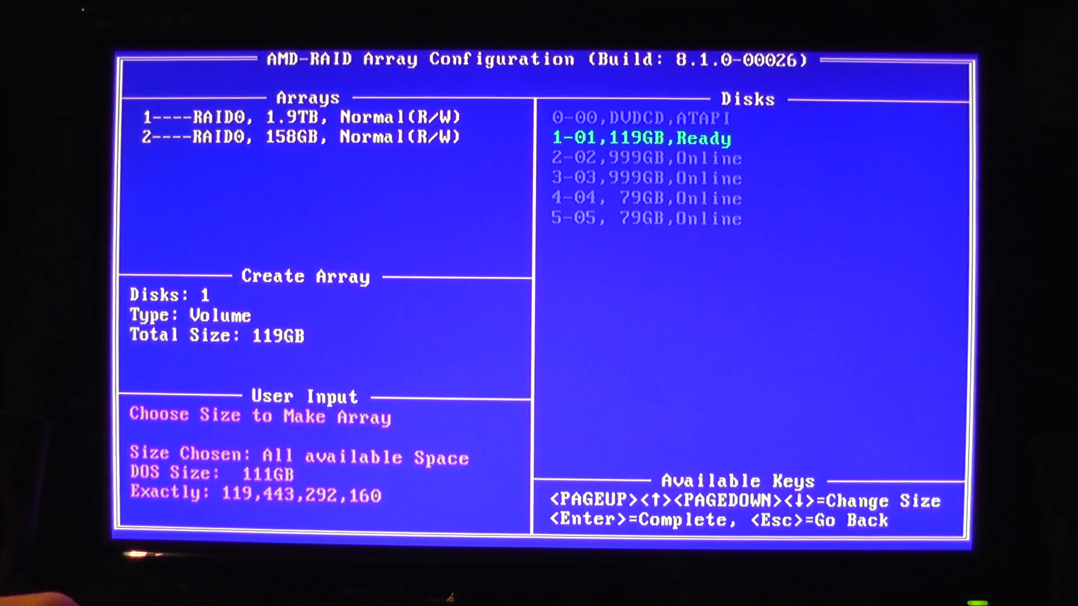
{"action": "key", "text": "Enter"}
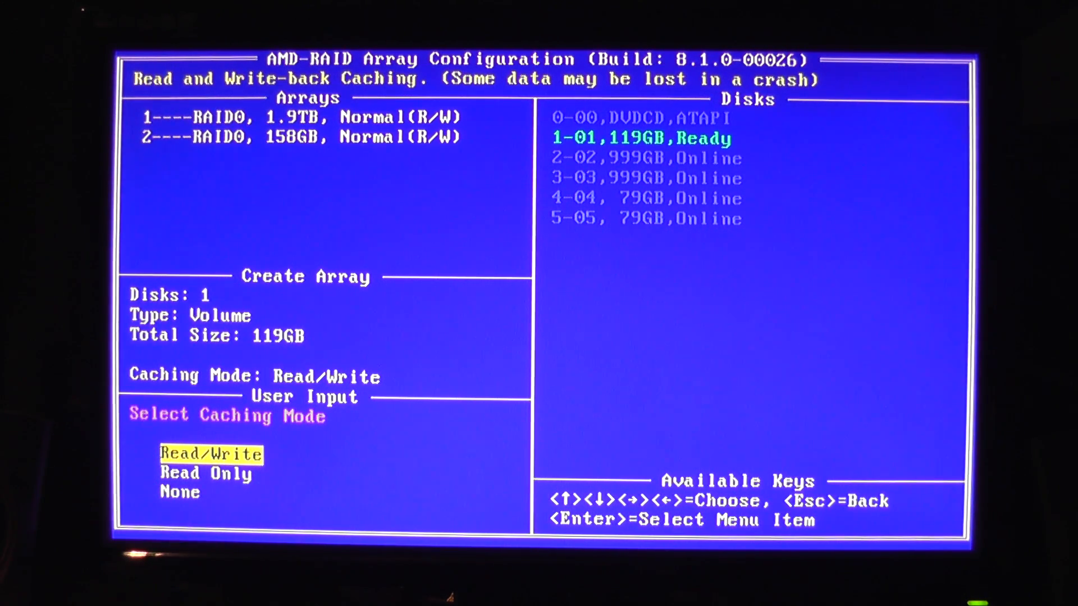
{"action": "key", "text": "Enter"}
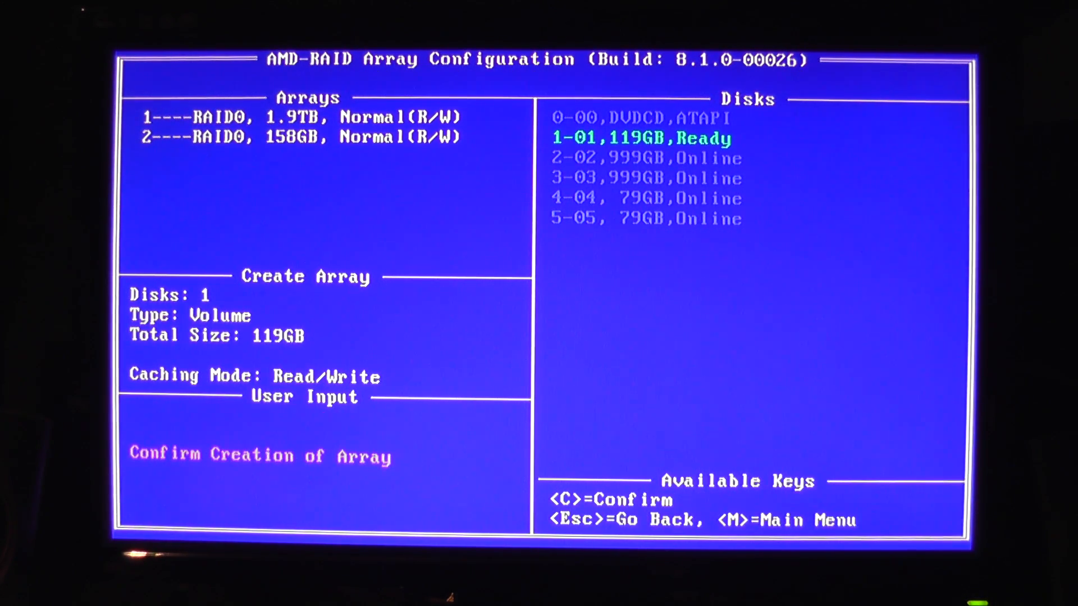